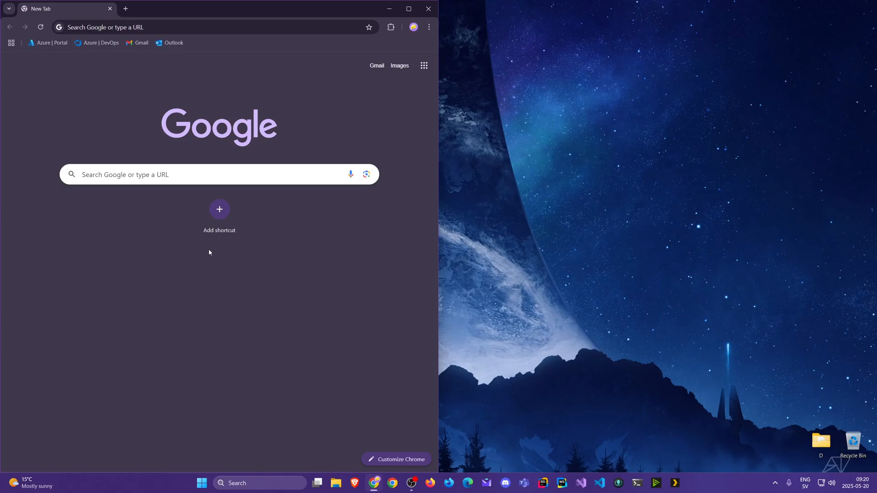
mouse_move(274, 332)
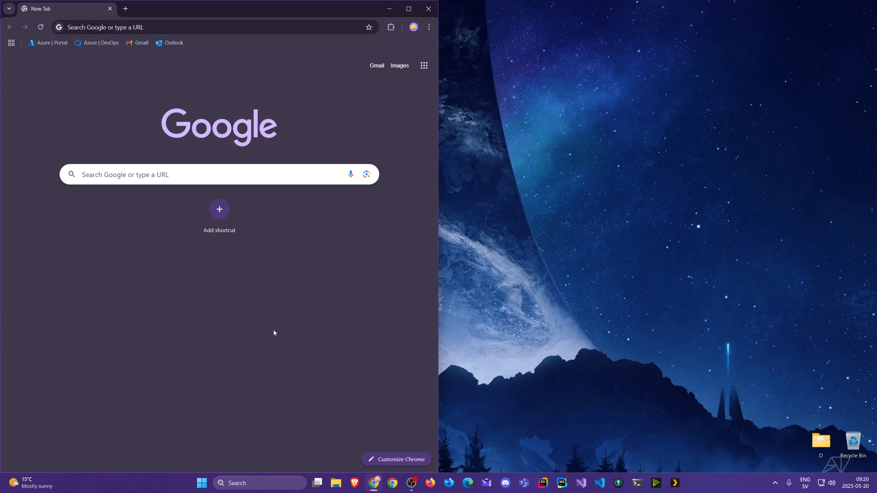
mouse_move(284, 291)
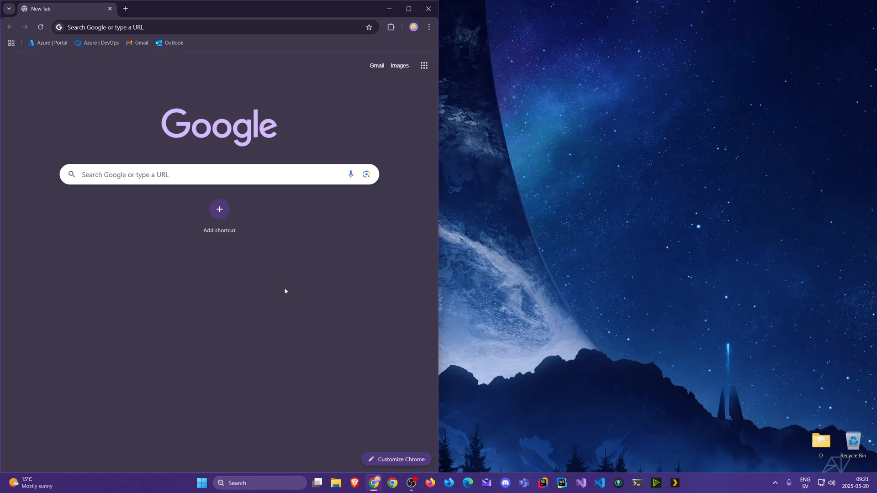
mouse_move(288, 282)
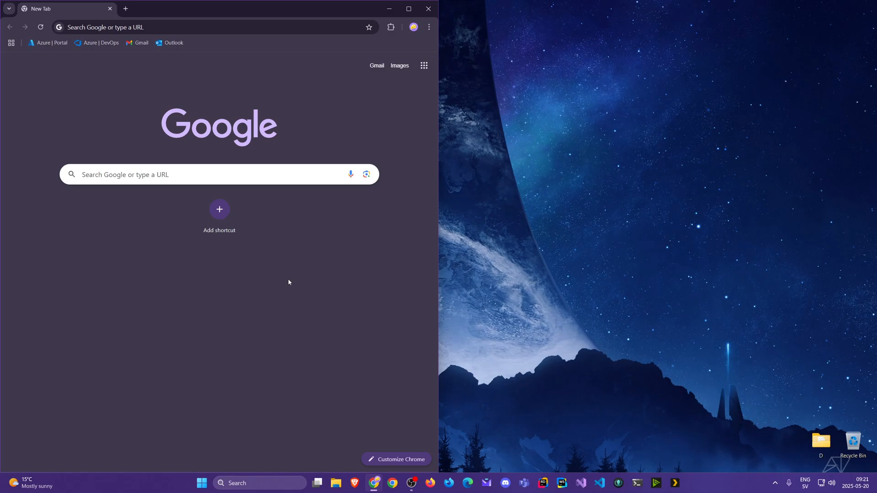
mouse_move(297, 272)
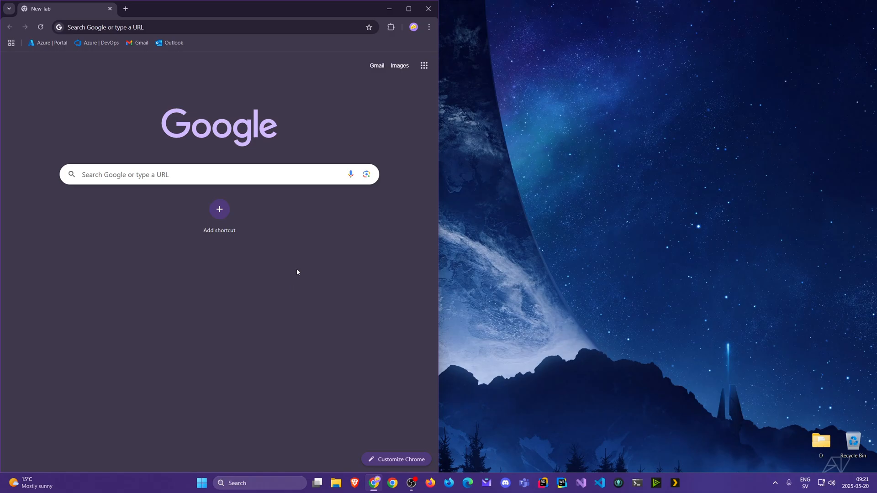
mouse_move(292, 281)
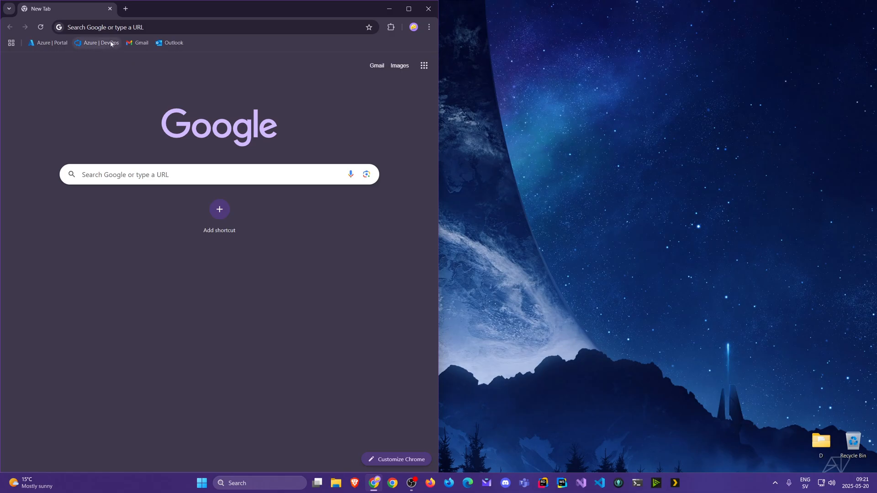
mouse_move(85, 80)
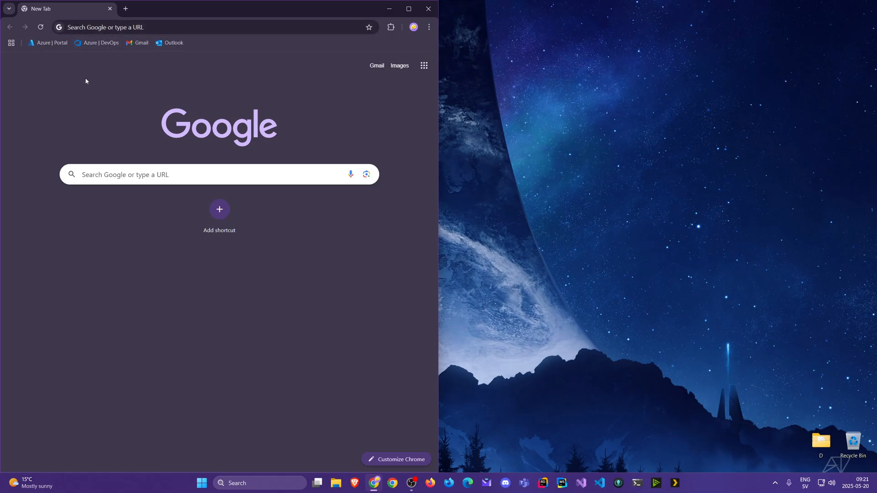
mouse_move(102, 86)
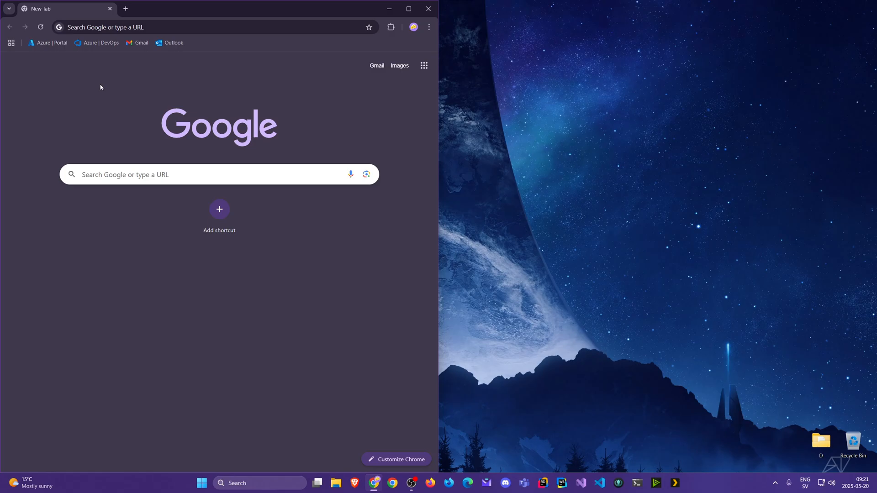
mouse_move(128, 78)
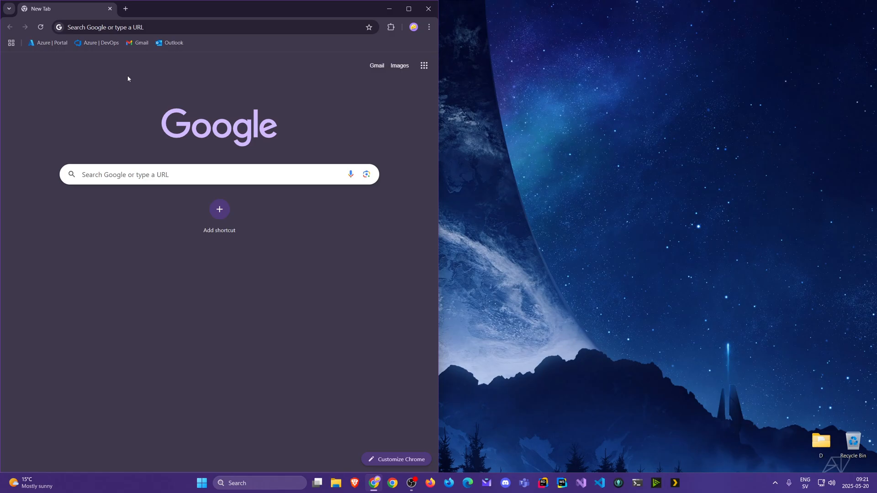
mouse_move(137, 81)
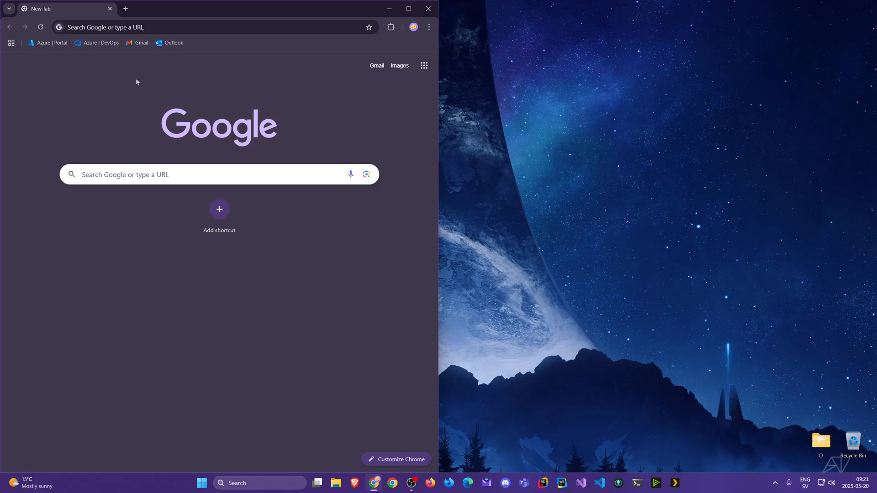
mouse_move(126, 74)
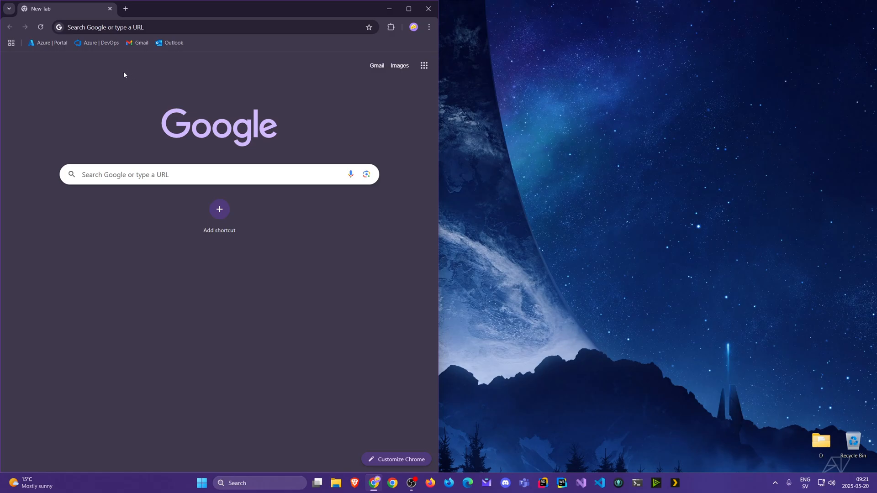
mouse_move(127, 74)
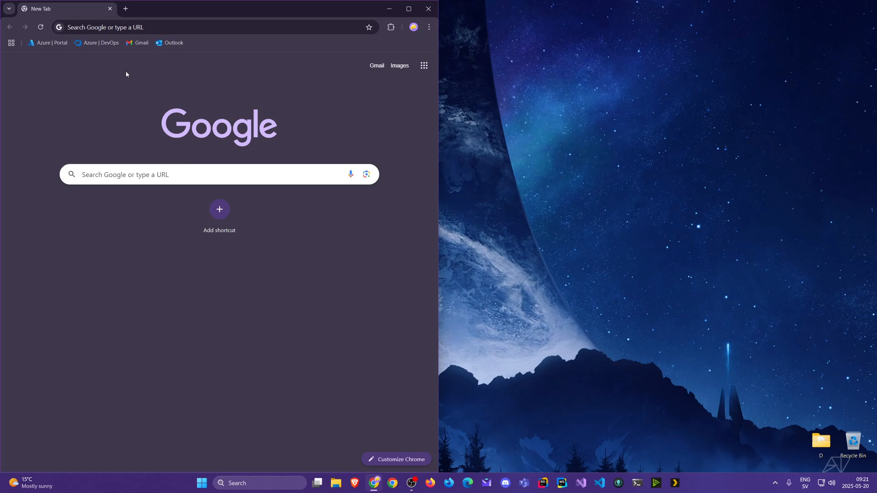
mouse_move(119, 82)
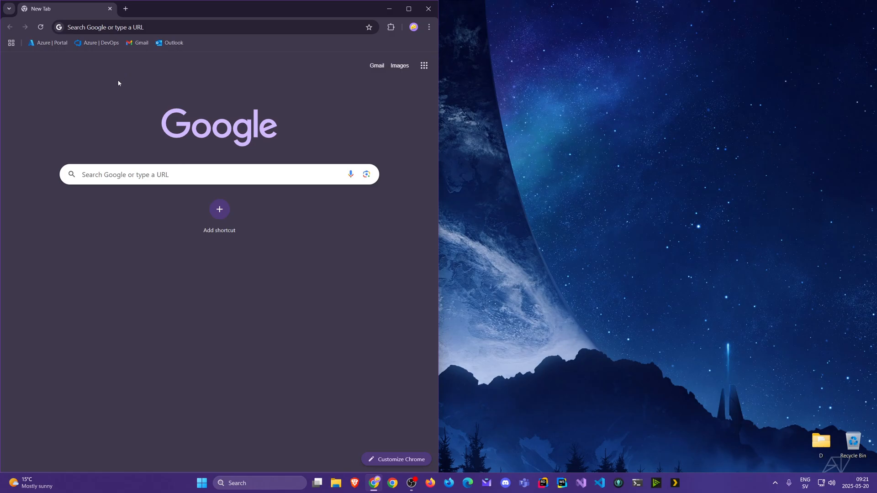
mouse_move(114, 69)
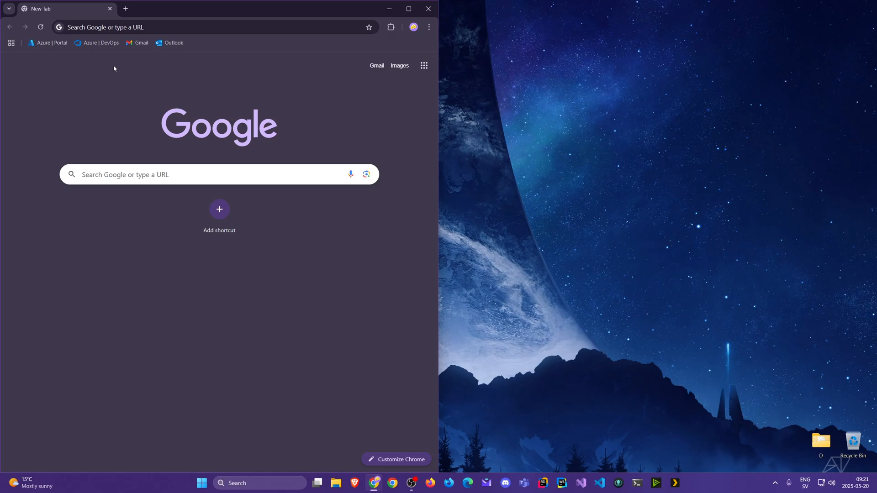
mouse_move(104, 76)
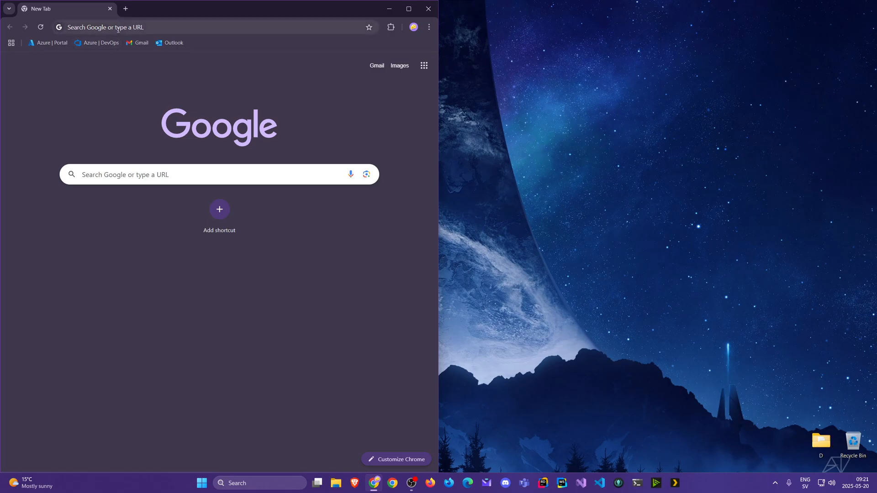
Step: Search Google for 'w3schools' and open the W3Schools Online Web Tutorials result
click(119, 26)
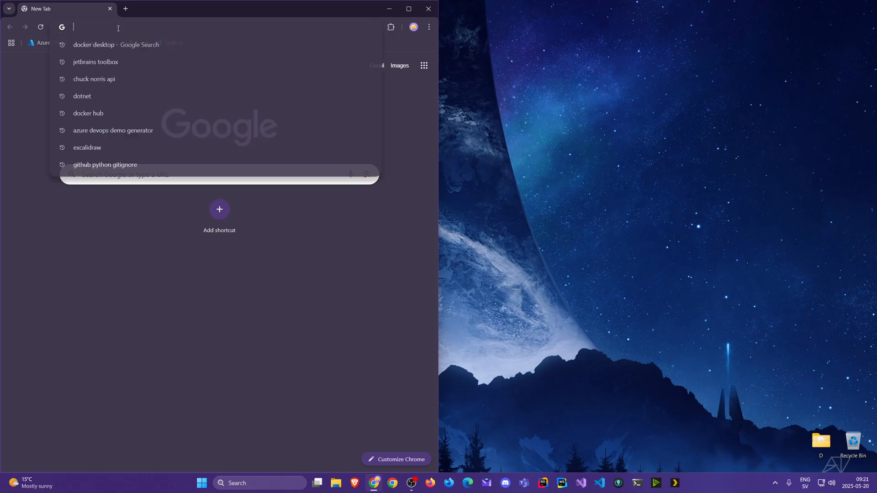
text(w3schools)
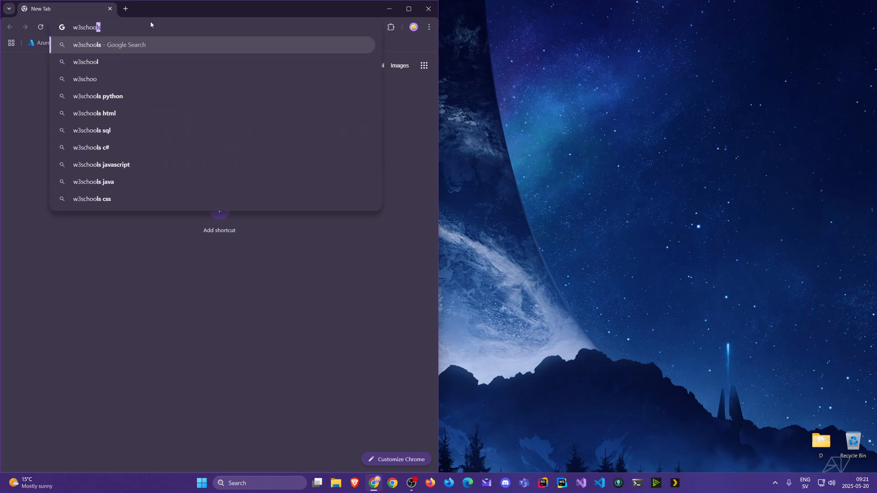
key(Enter)
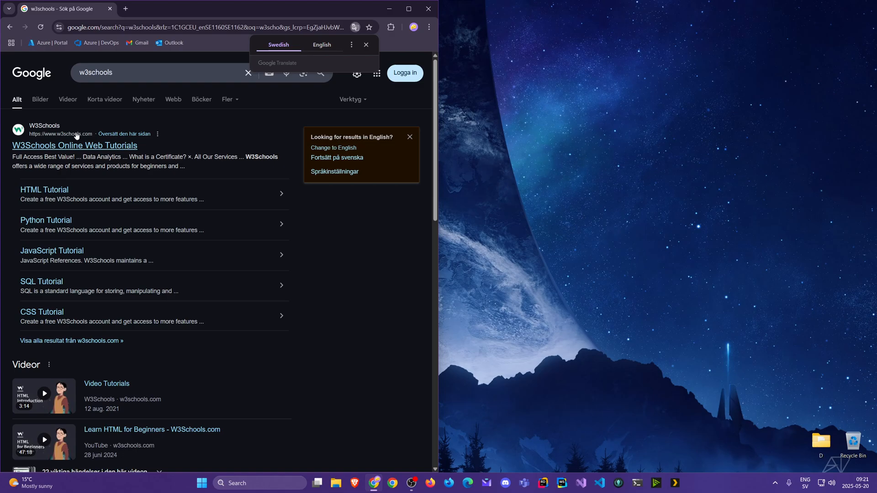
mouse_move(63, 138)
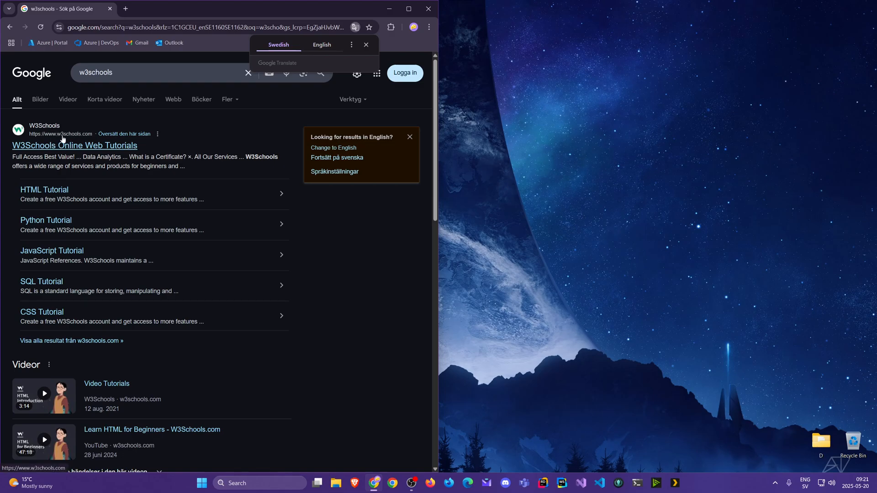
click(74, 145)
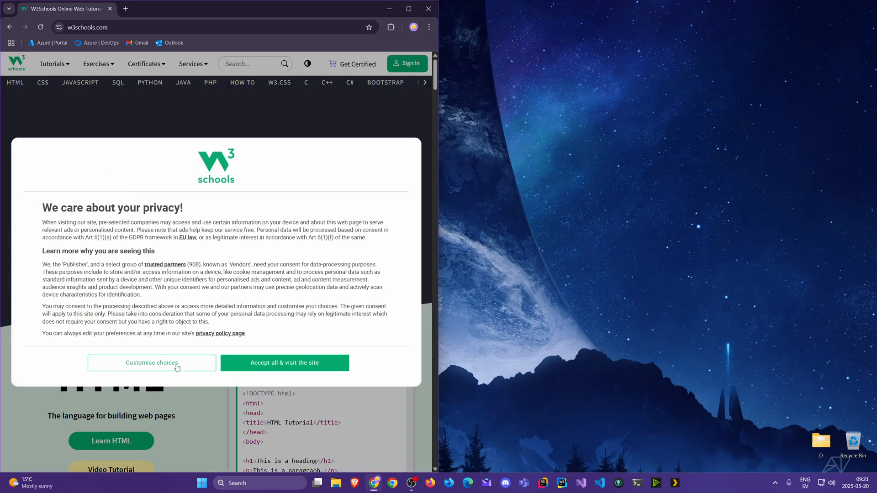
Step: Dismiss the privacy consent notice, then browse and close the Tutorials menu
click(284, 362)
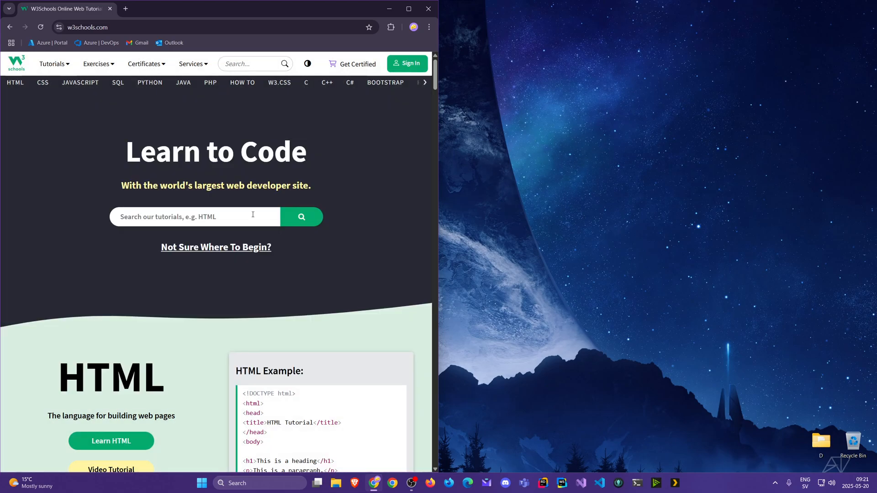
mouse_move(42, 82)
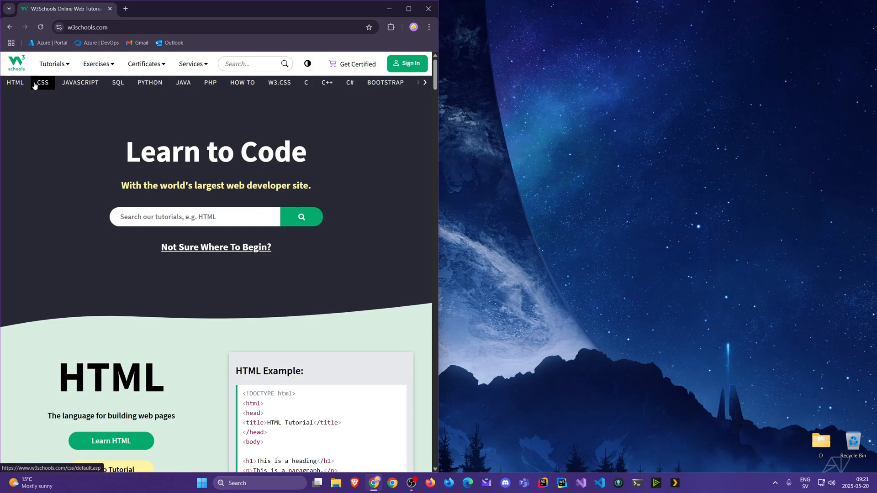
mouse_move(53, 64)
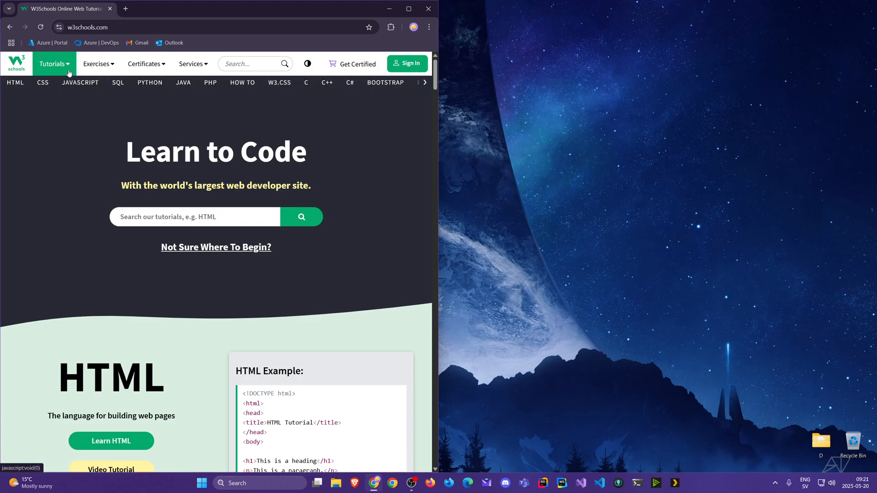
click(51, 64)
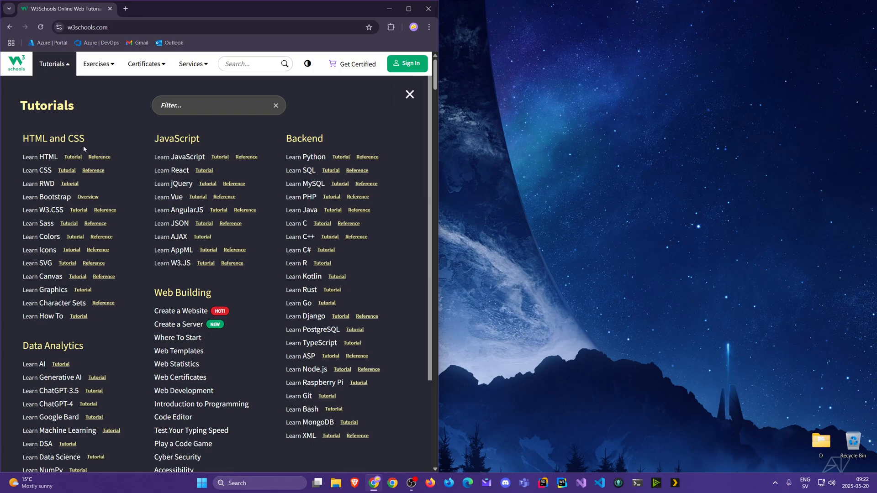
mouse_move(306, 250)
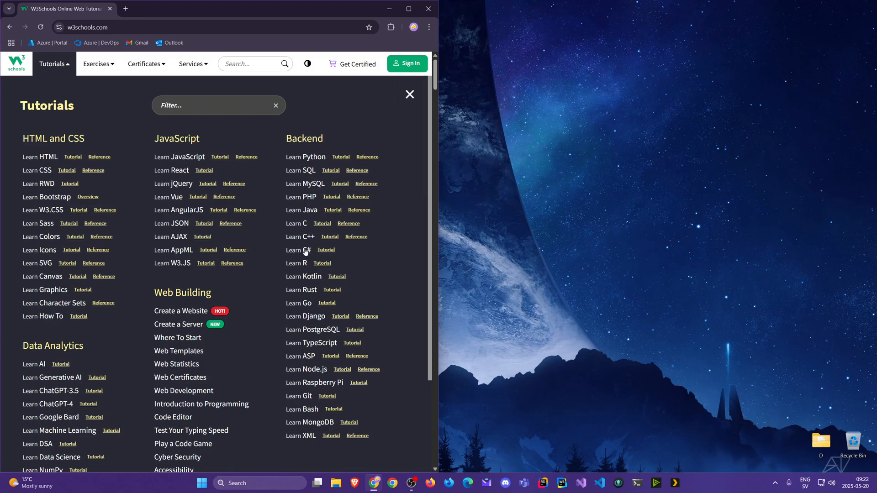
mouse_move(308, 272)
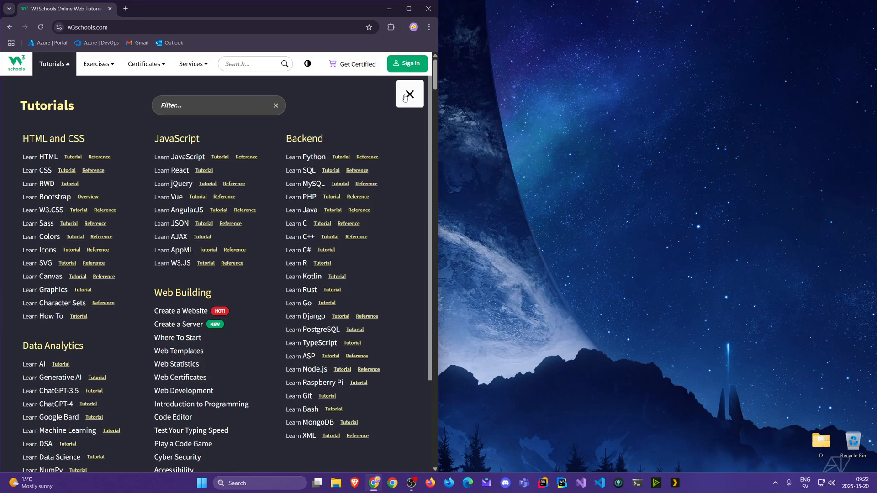
mouse_move(406, 97)
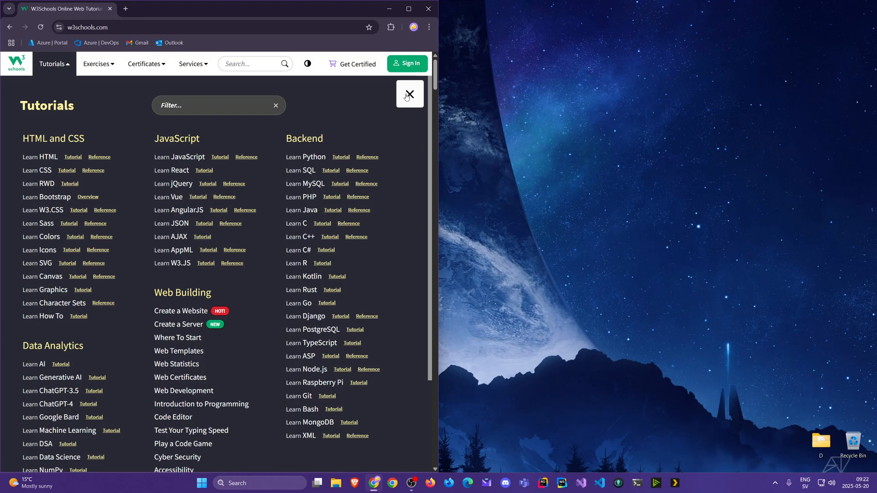
click(409, 93)
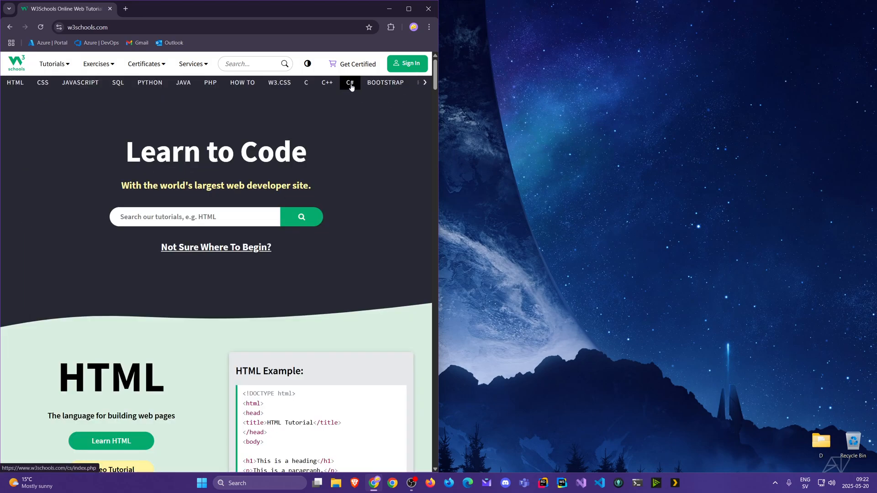
Step: Go to the C# Tutorial, switch the site to dark theme and scroll to the first example
click(349, 82)
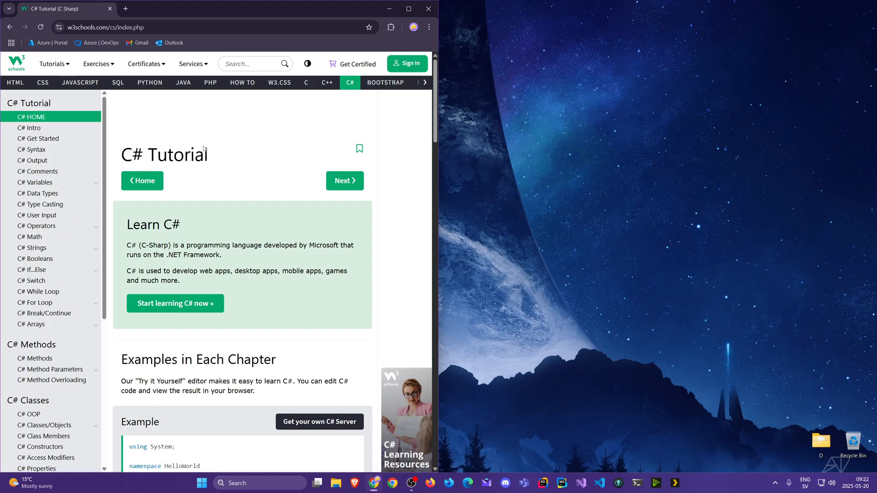
mouse_move(40, 205)
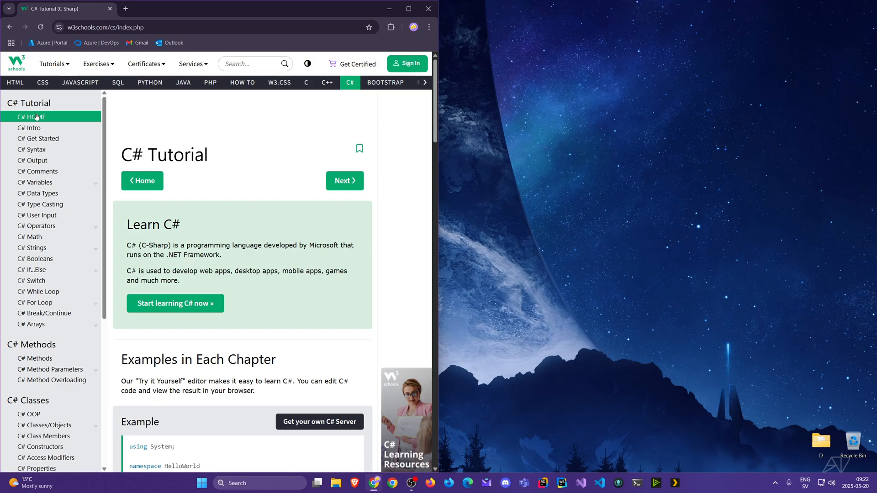
mouse_move(32, 160)
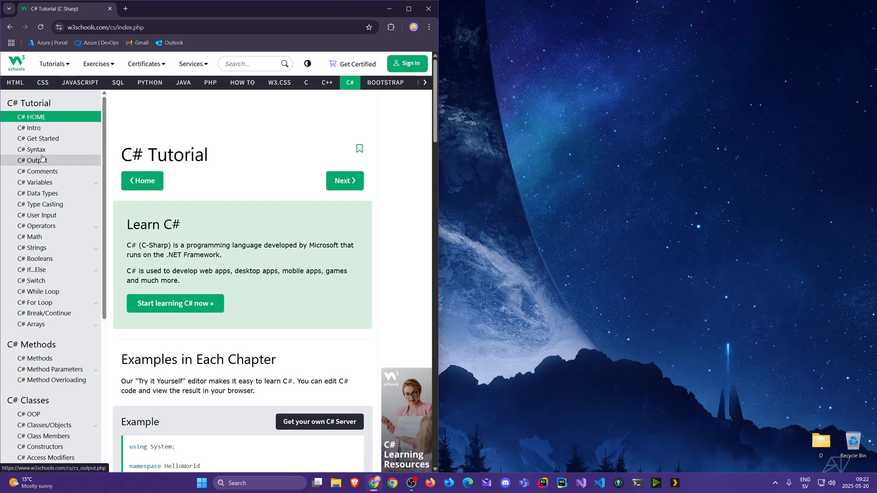
mouse_move(41, 174)
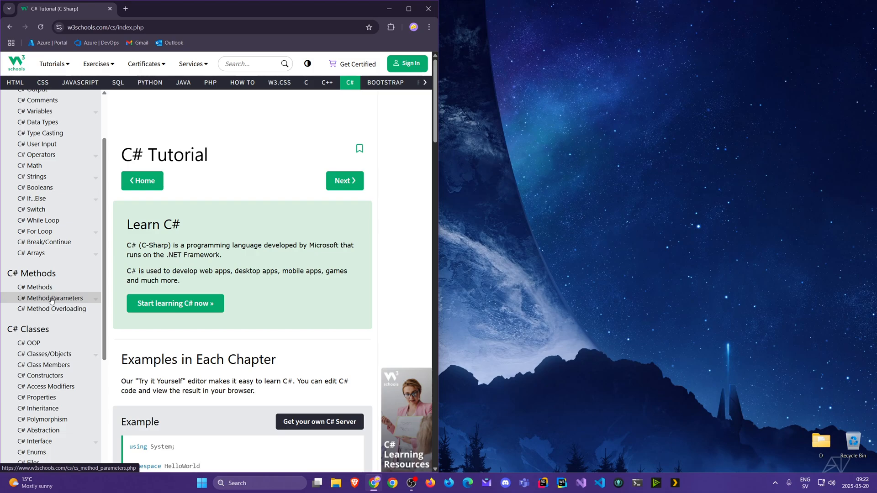
scroll(down, 3)
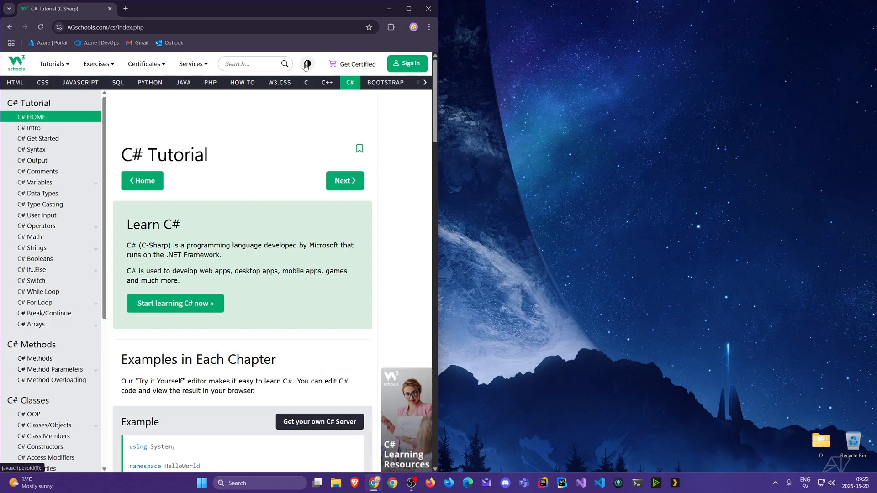
click(306, 64)
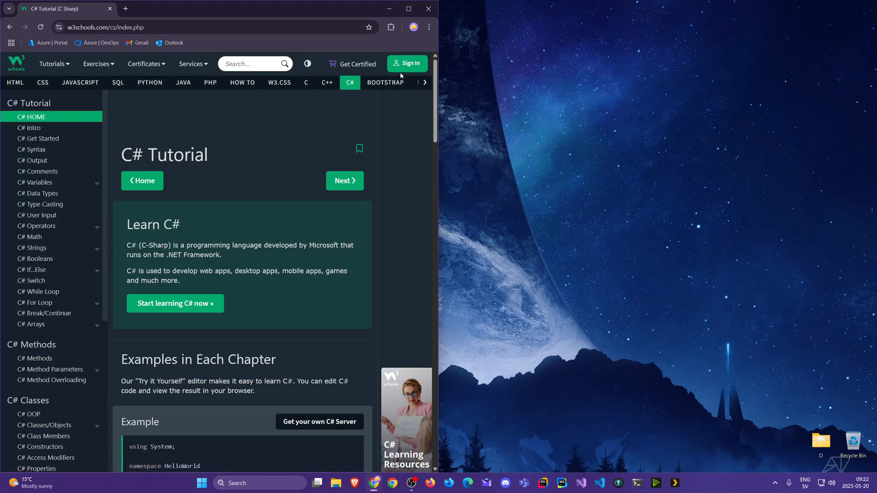
mouse_move(362, 132)
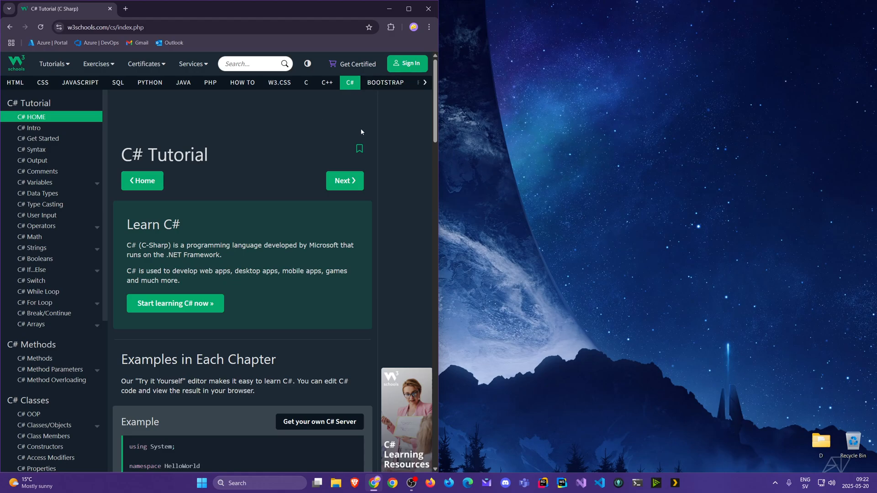
scroll(down, 3)
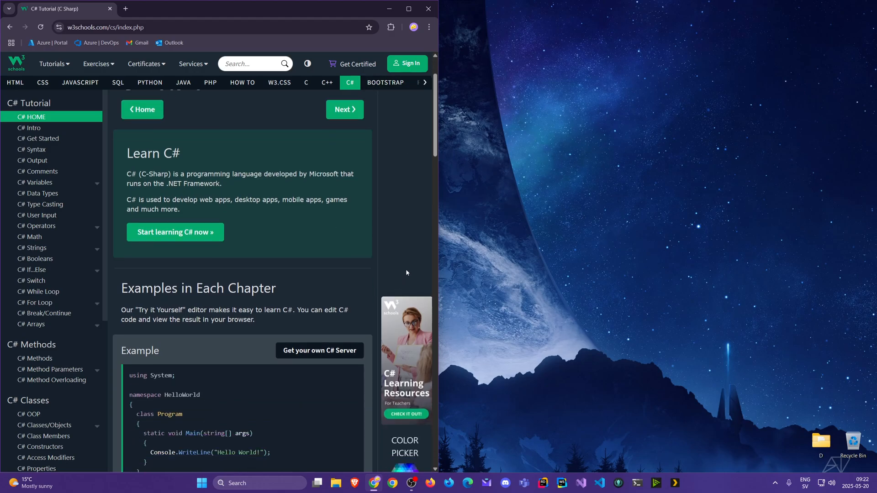
mouse_move(405, 208)
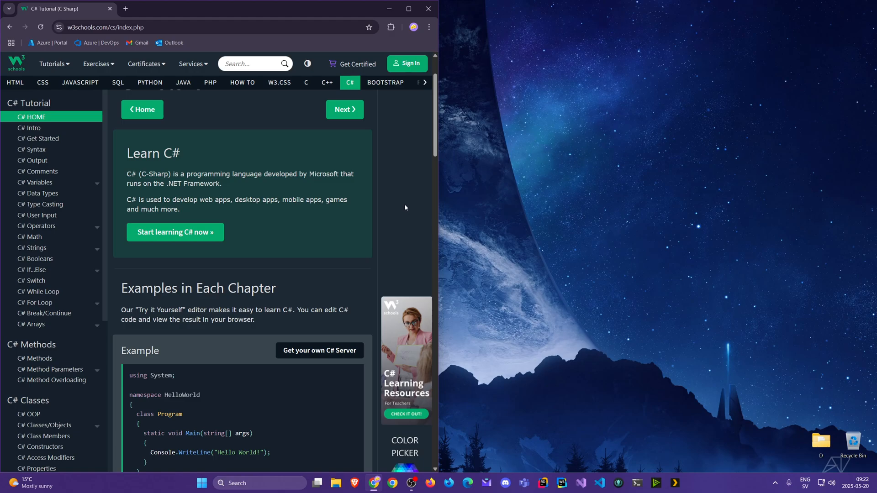
mouse_move(36, 204)
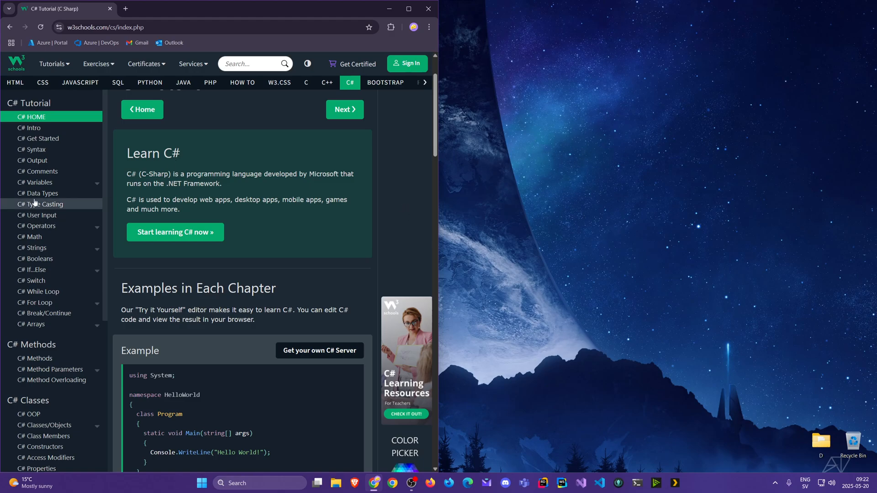
mouse_move(38, 182)
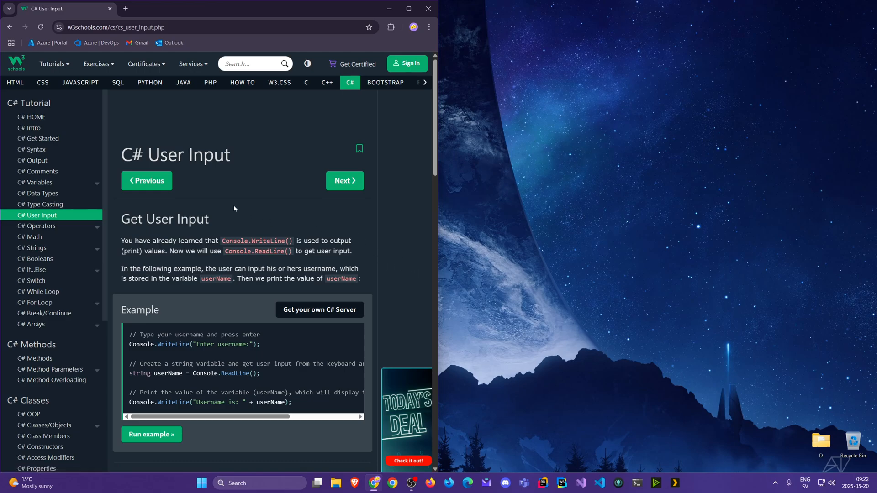
mouse_move(378, 272)
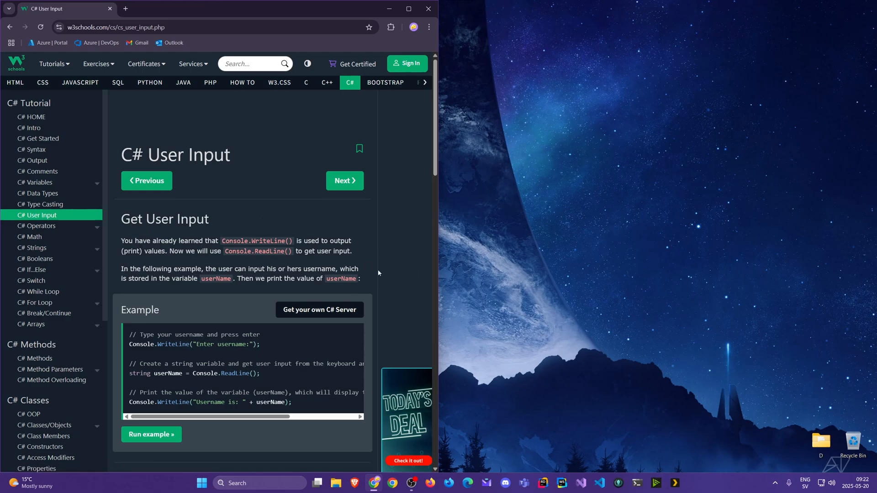
Step: Scroll down the C# User Input lesson through its examples toward the exercise
scroll(down, 3)
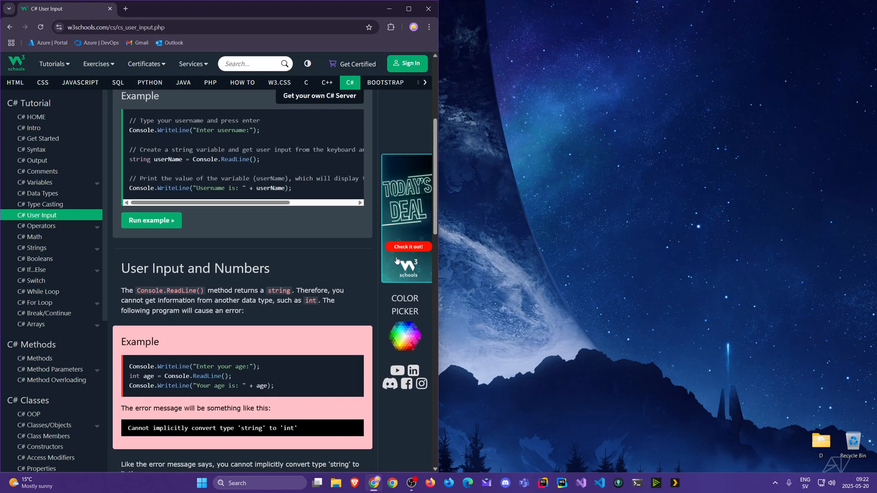
scroll(down, 3)
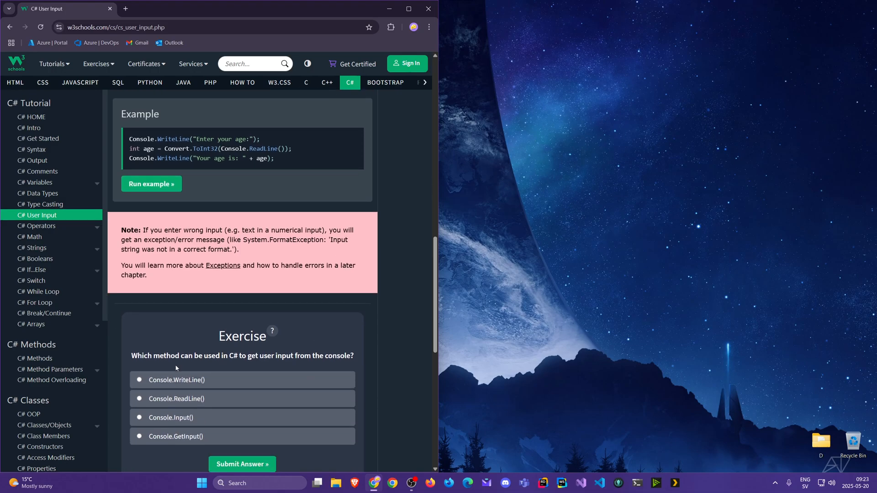
mouse_move(388, 405)
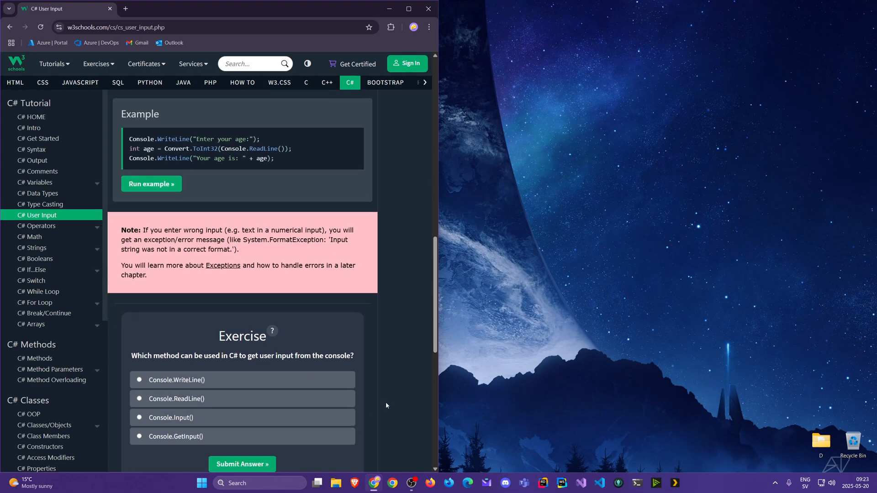
mouse_move(404, 303)
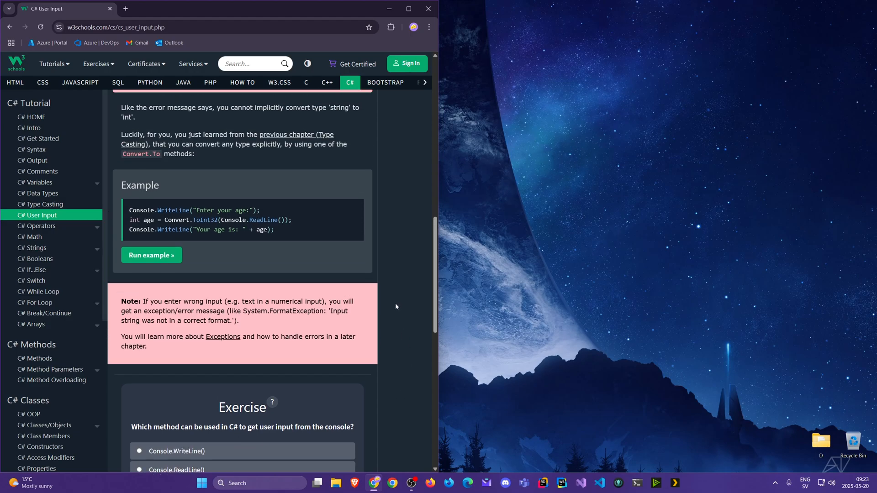
mouse_move(381, 230)
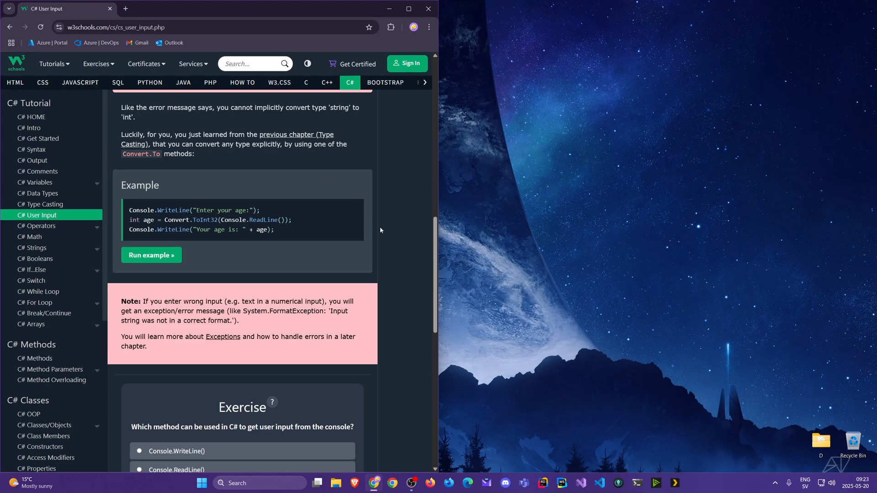
mouse_move(401, 269)
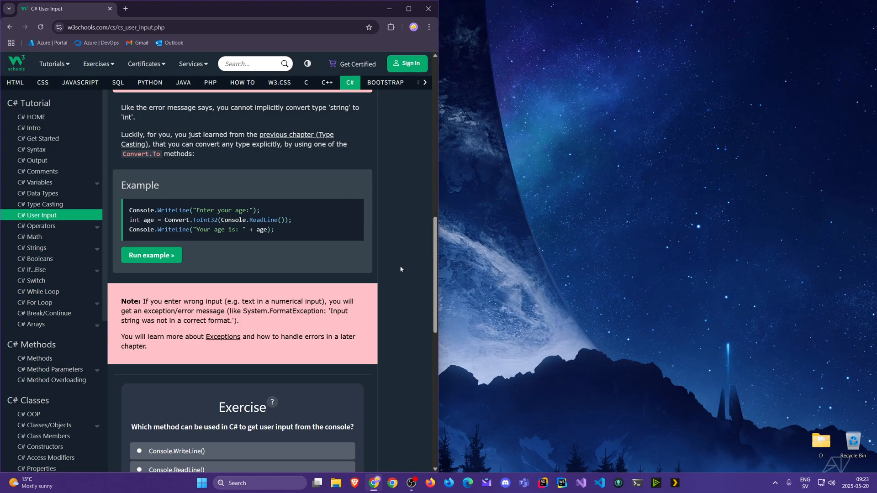
mouse_move(389, 215)
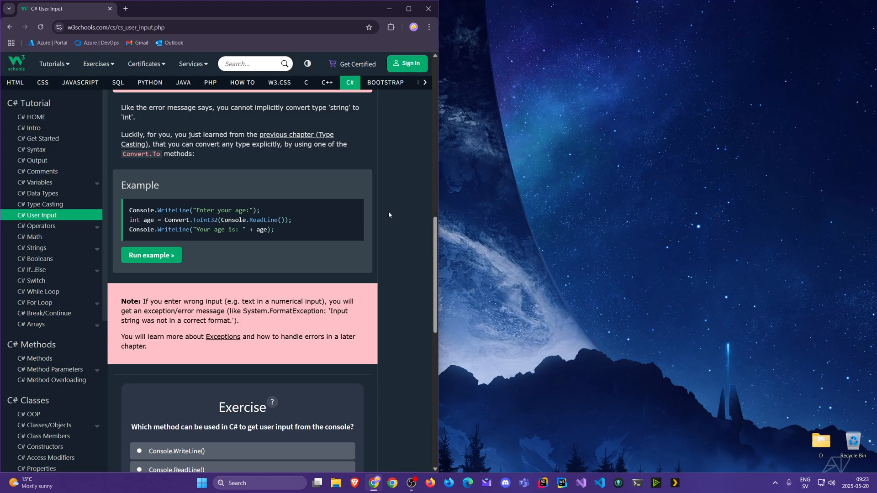
mouse_move(398, 204)
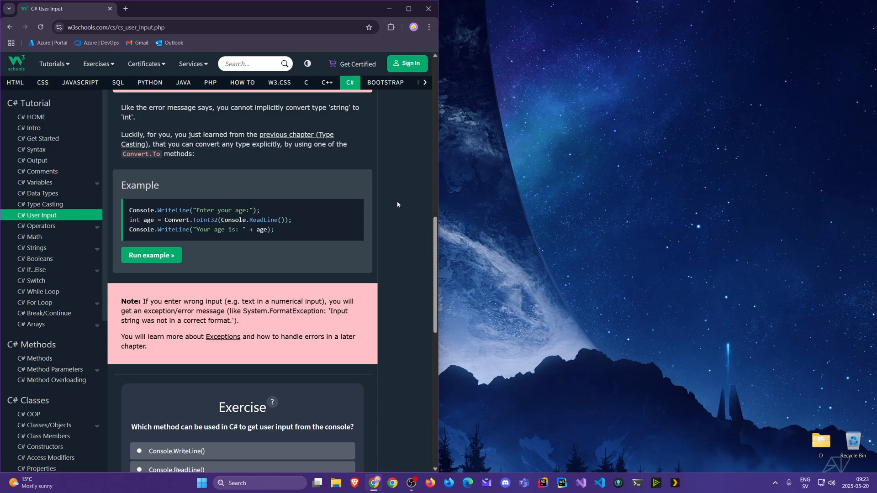
mouse_move(151, 84)
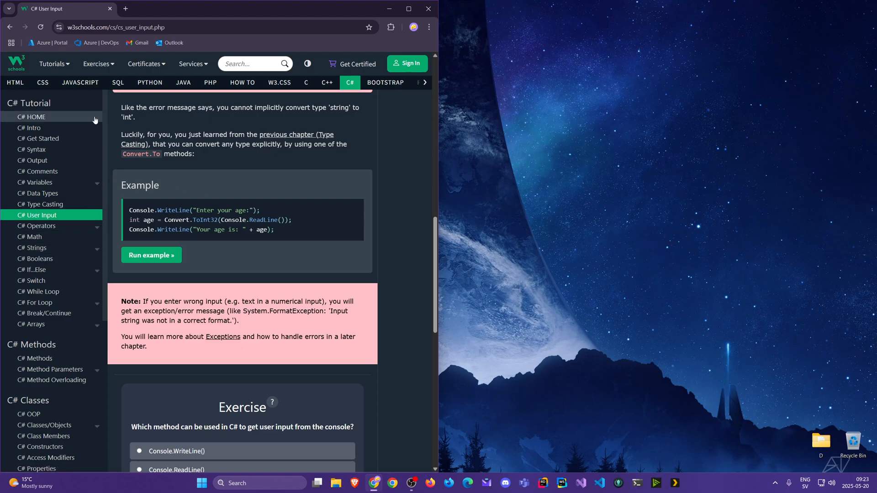
mouse_move(37, 119)
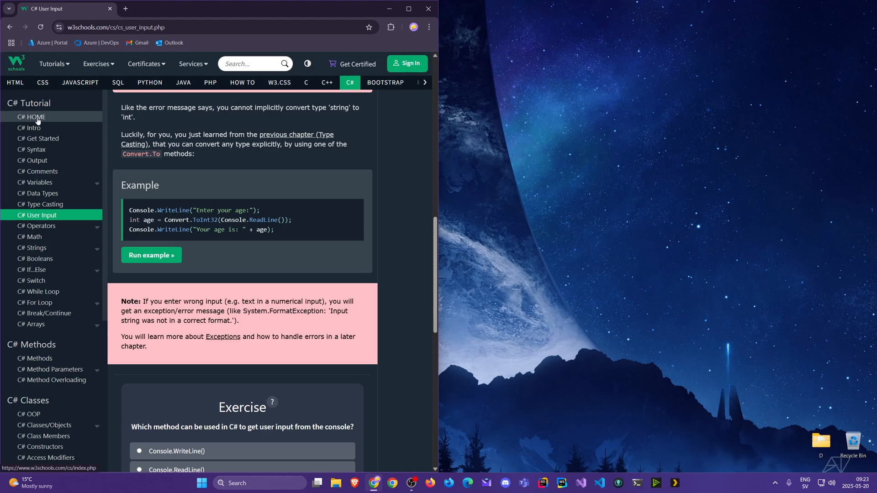
Step: Return to the C# Tutorial home page and open a new blank browser tab
click(29, 117)
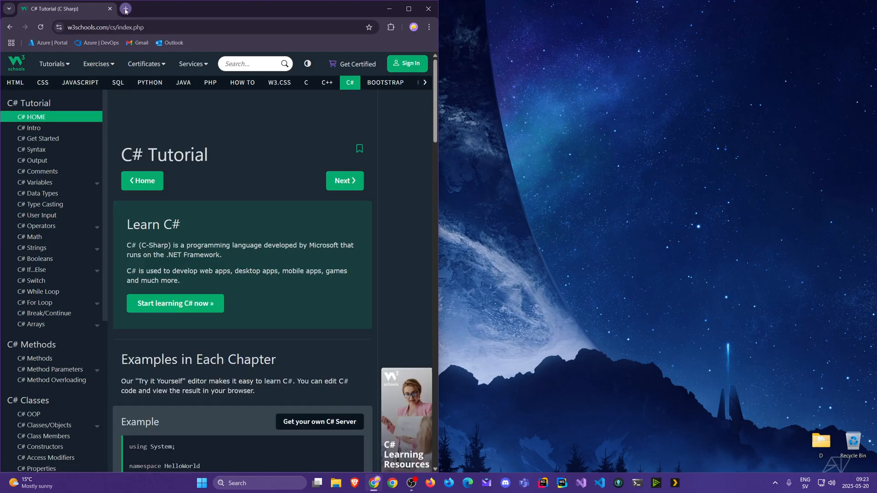
click(125, 9)
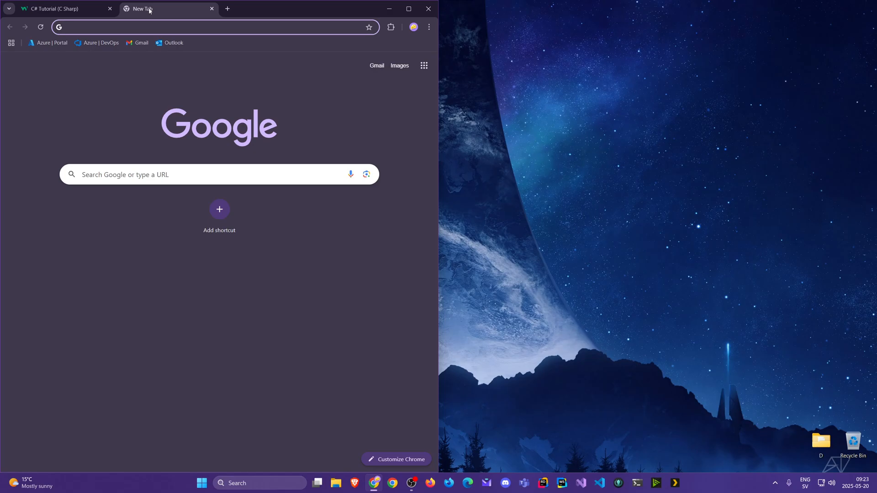
Step: Search Google for 'microsoft learn' and open the 'Training | Microsoft Learn' result
text(microsoft learn)
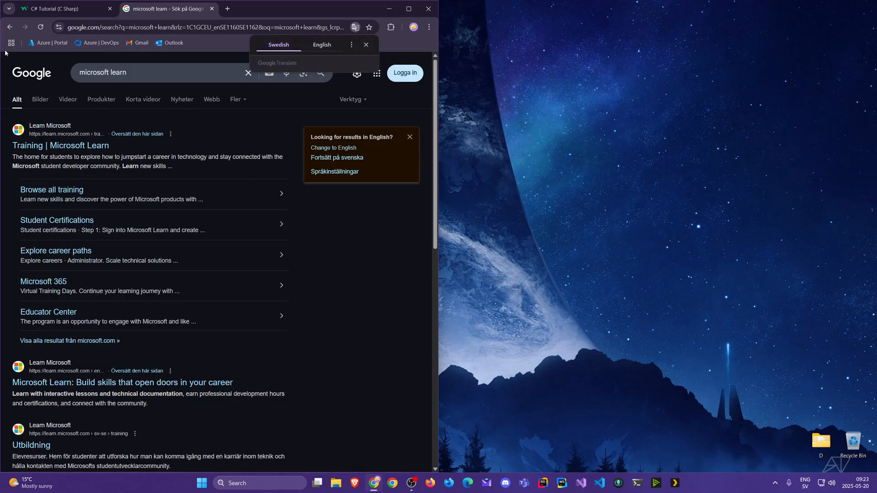
click(60, 145)
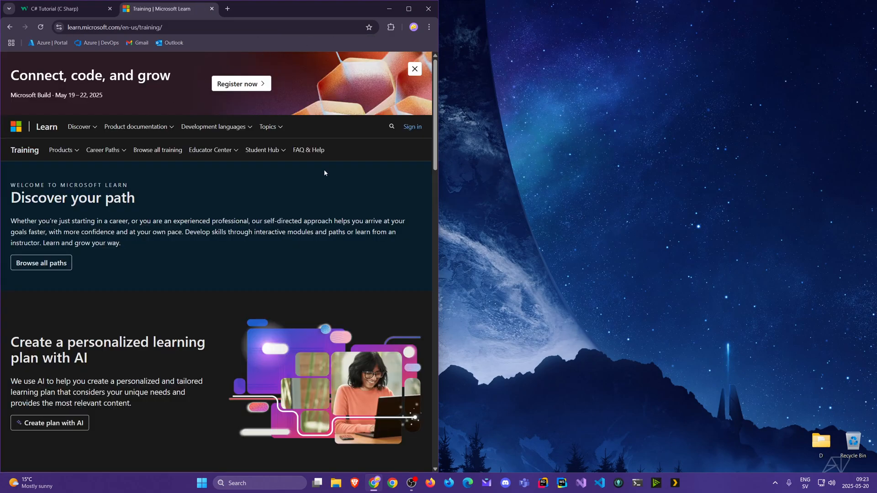
mouse_move(194, 175)
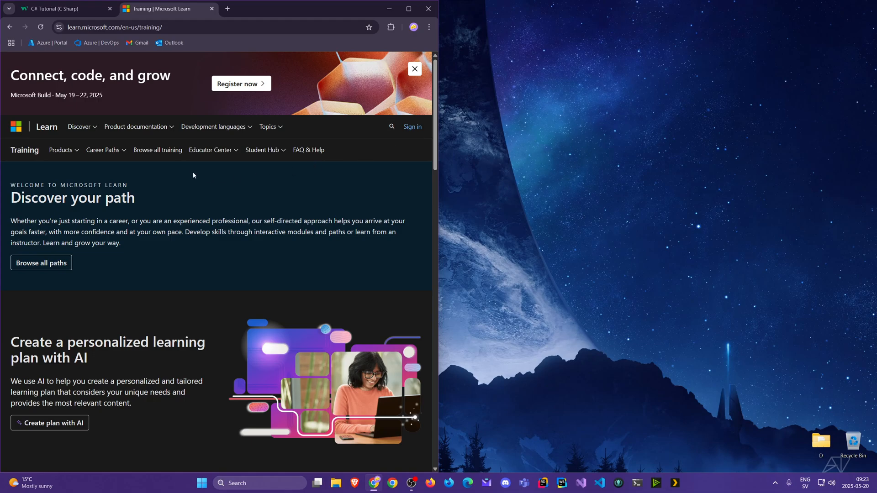
mouse_move(190, 232)
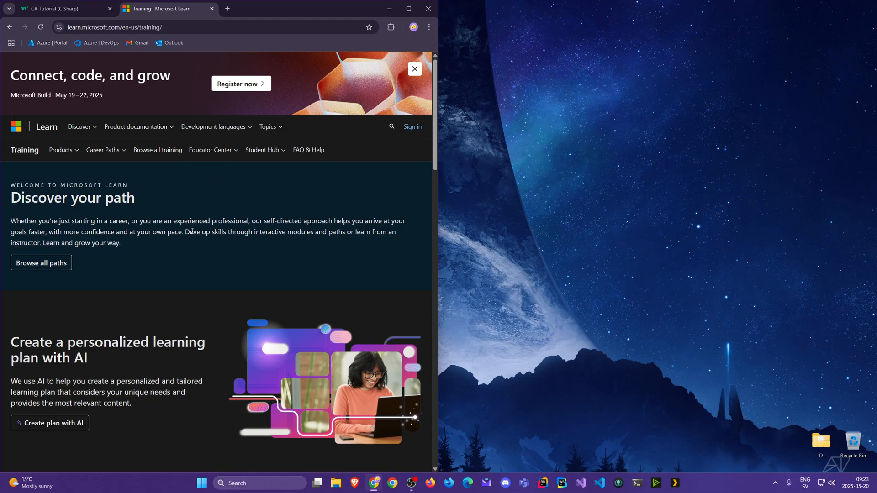
mouse_move(157, 150)
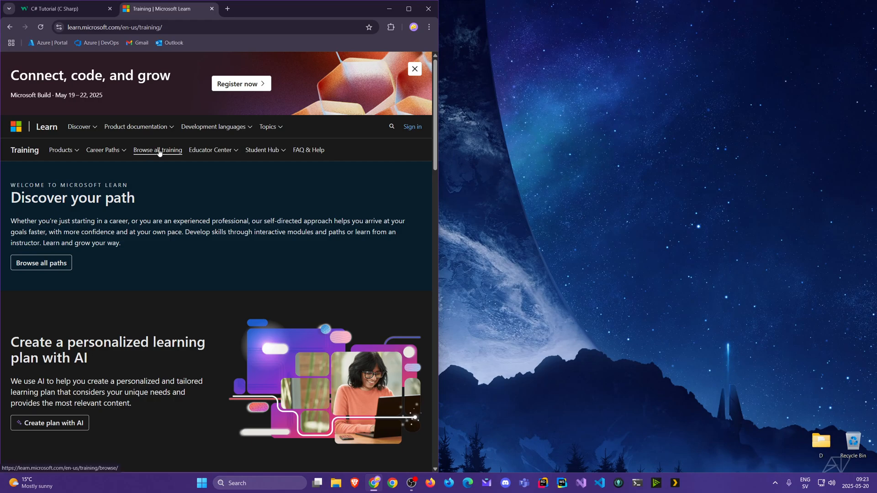
Step: Browse the full training catalogue, search it for 'c#' and scroll to the Types filters
click(157, 149)
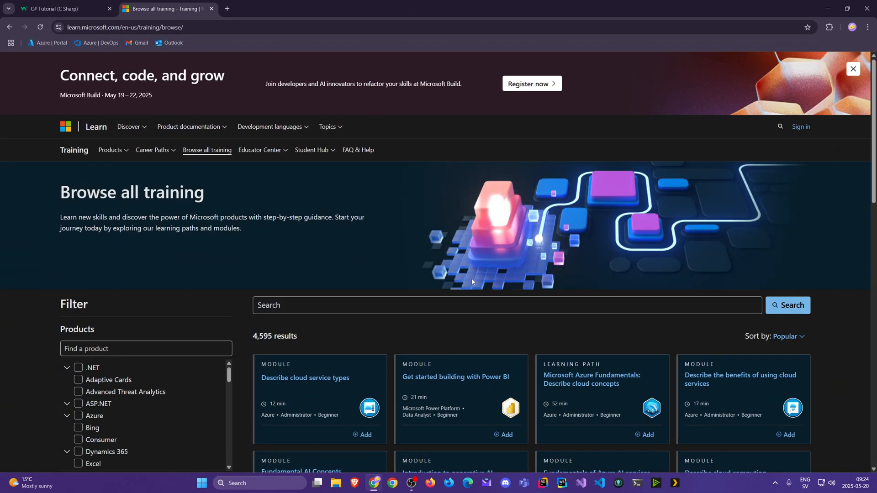
mouse_move(398, 296)
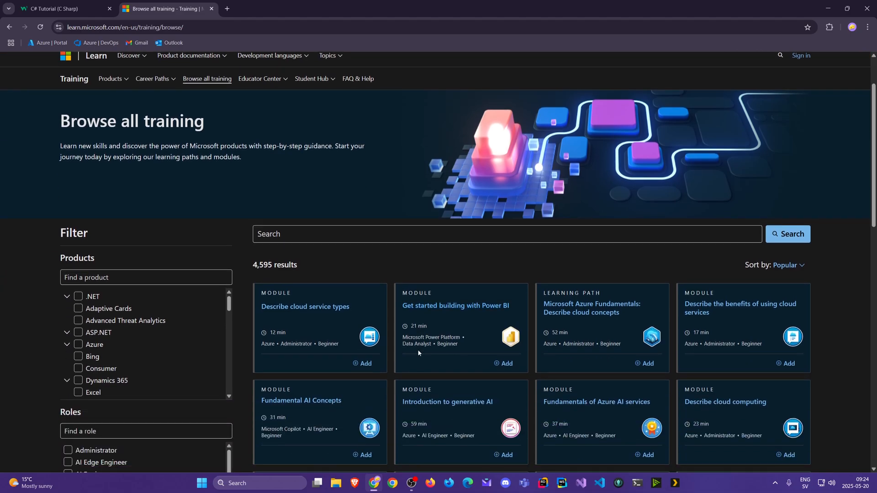
scroll(down, 3)
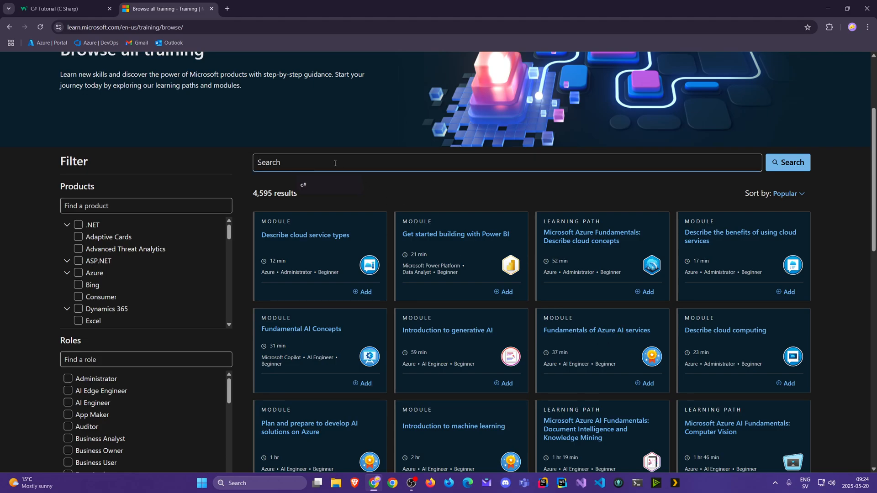
text(c#)
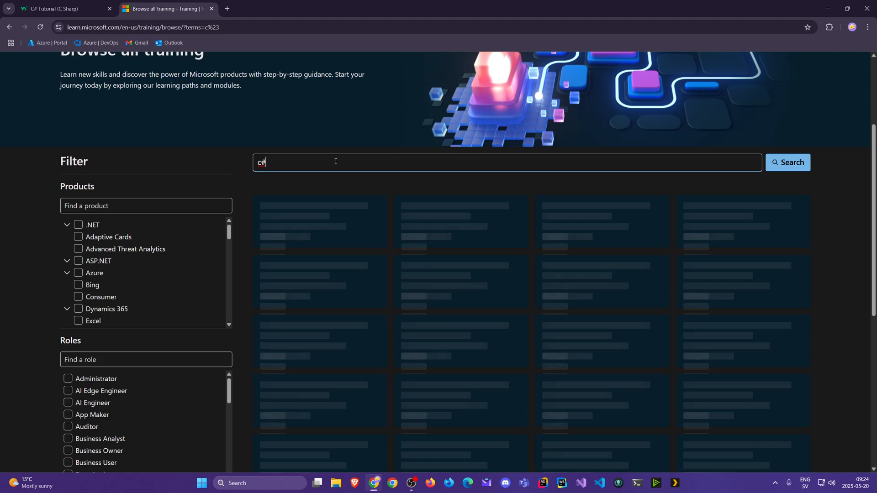
click(787, 162)
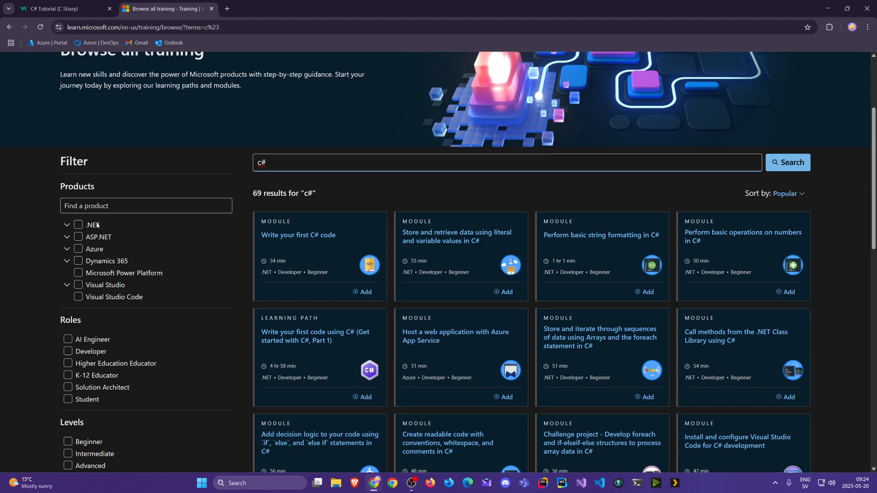
scroll(down, 3)
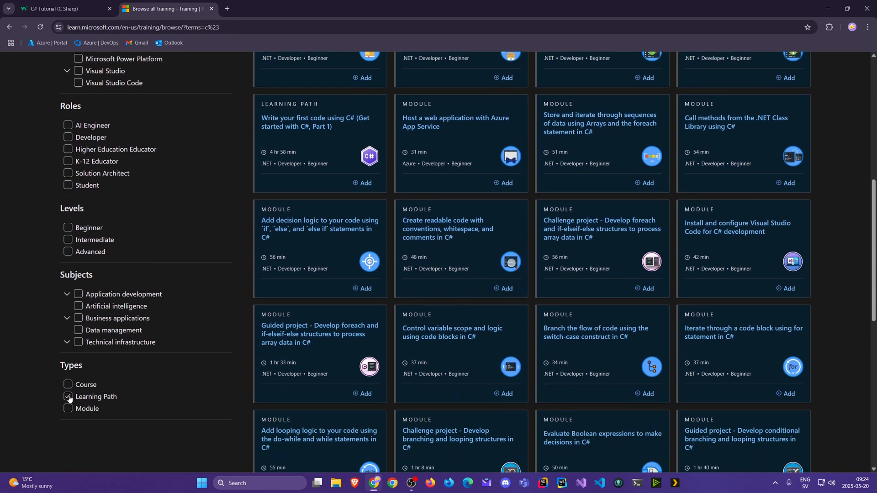
Step: Tick the Learning Path filter to narrow the C# results to 12 learning paths
click(67, 396)
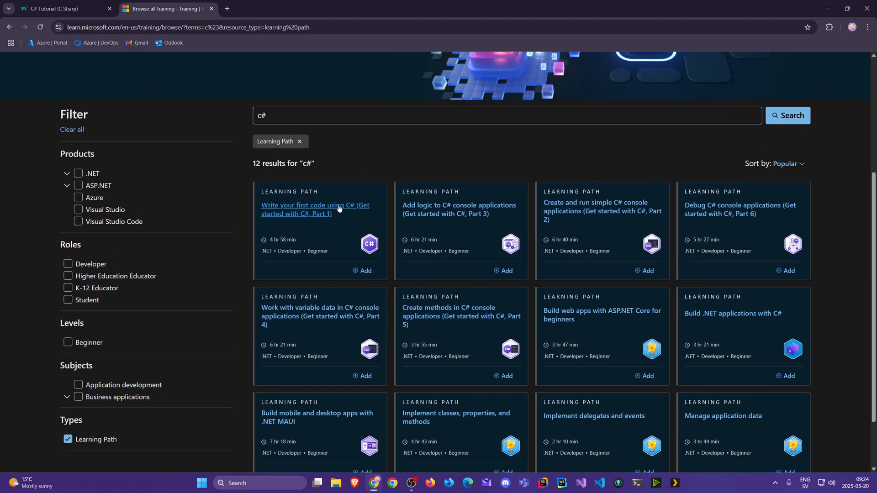
mouse_move(324, 227)
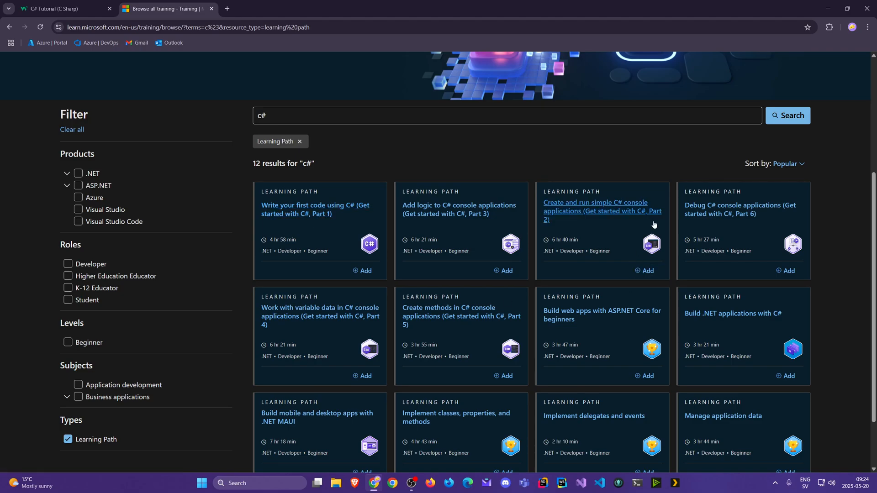
mouse_move(372, 225)
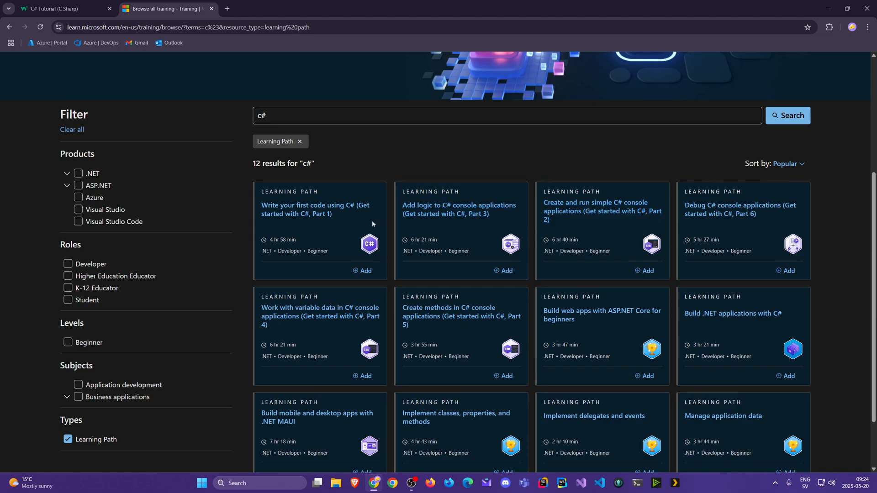
mouse_move(453, 220)
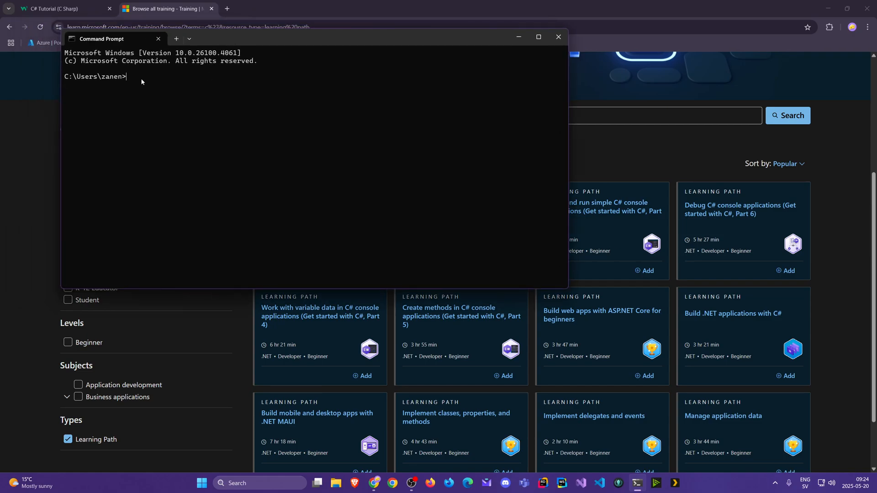
mouse_move(207, 184)
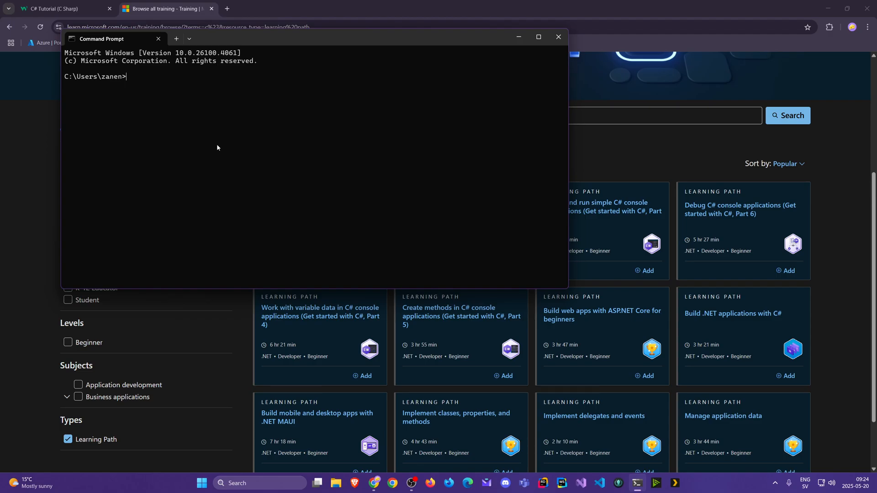
mouse_move(223, 138)
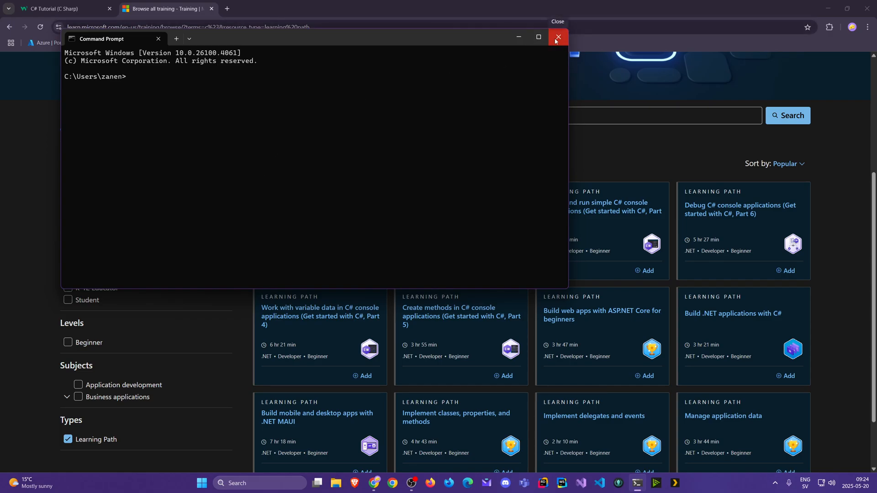
mouse_move(148, 85)
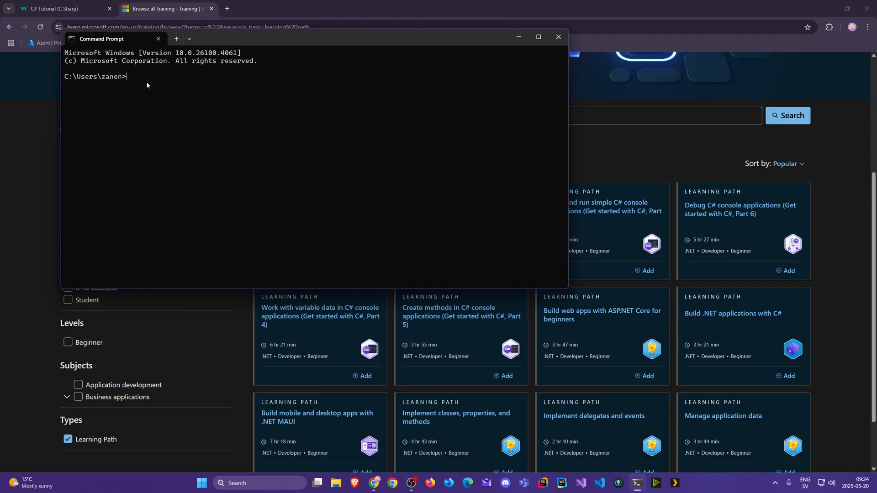
mouse_move(558, 36)
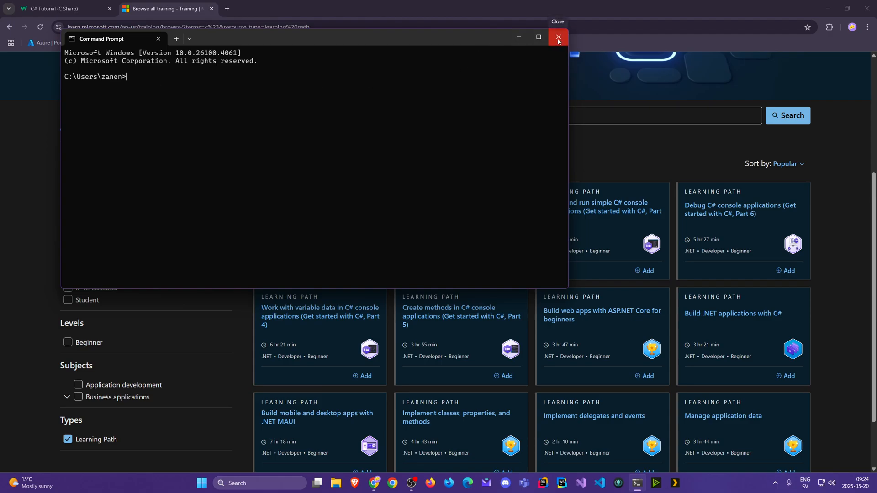
mouse_move(557, 39)
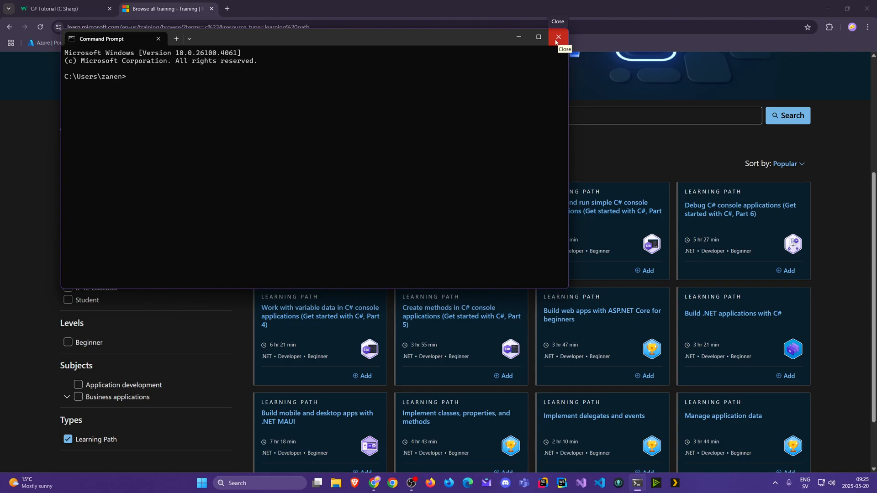
mouse_move(557, 42)
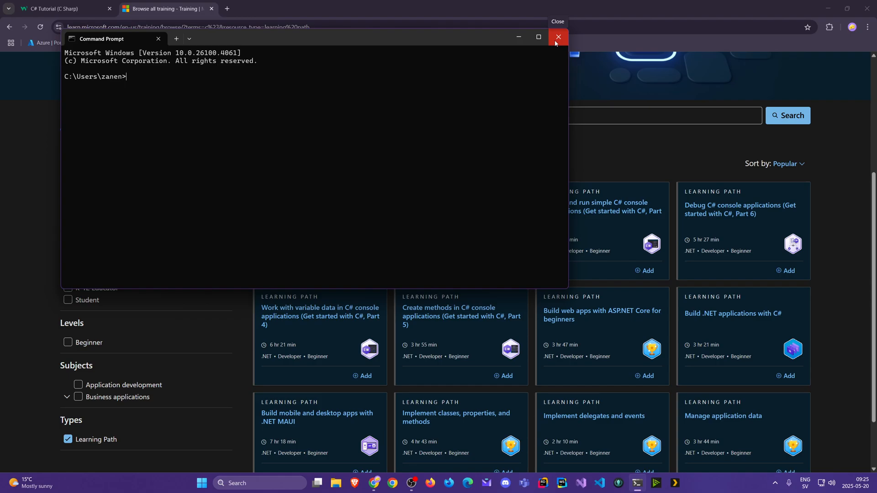
click(558, 36)
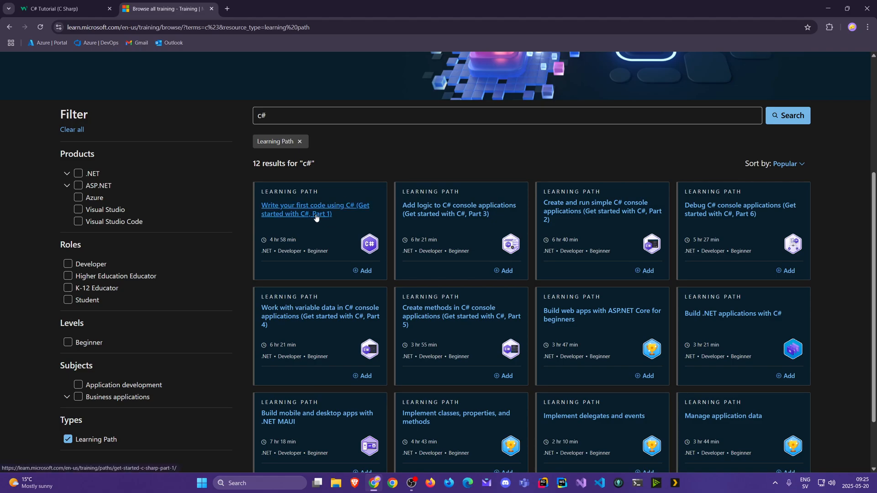
Step: Open 'Write your first code using C# (Part 1)', read its Introduction and continue to the exercise
click(311, 210)
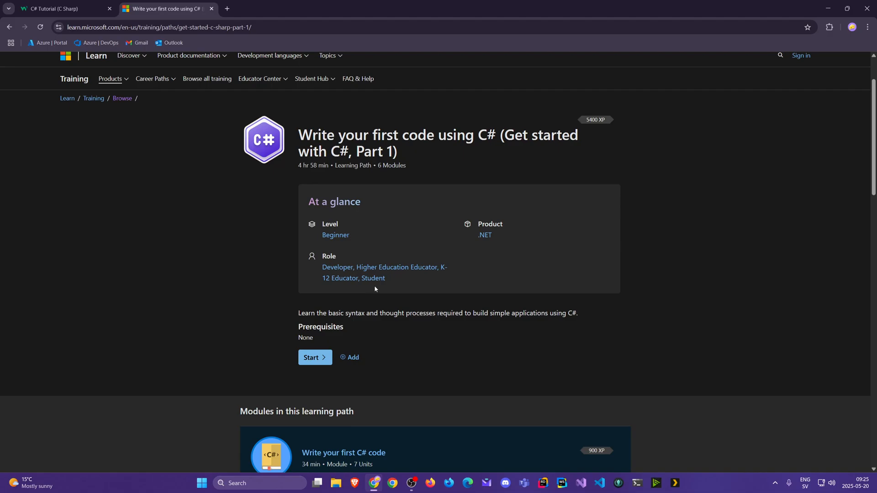
mouse_move(451, 299)
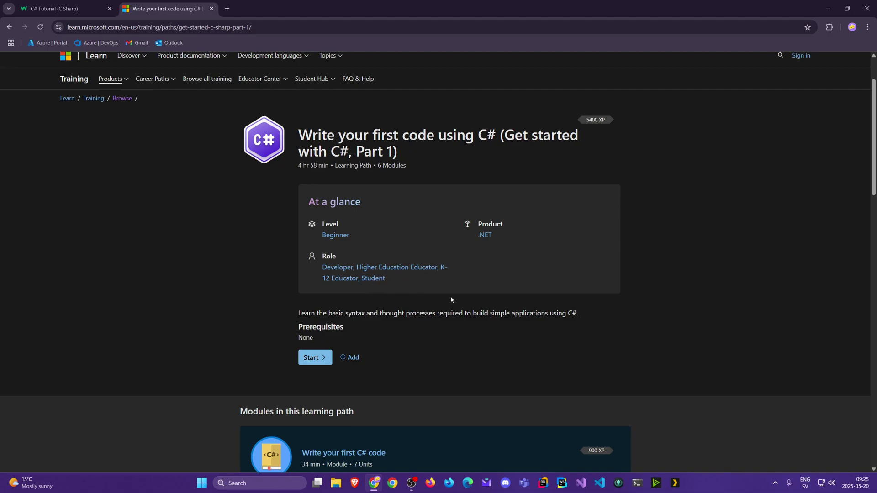
scroll(down, 3)
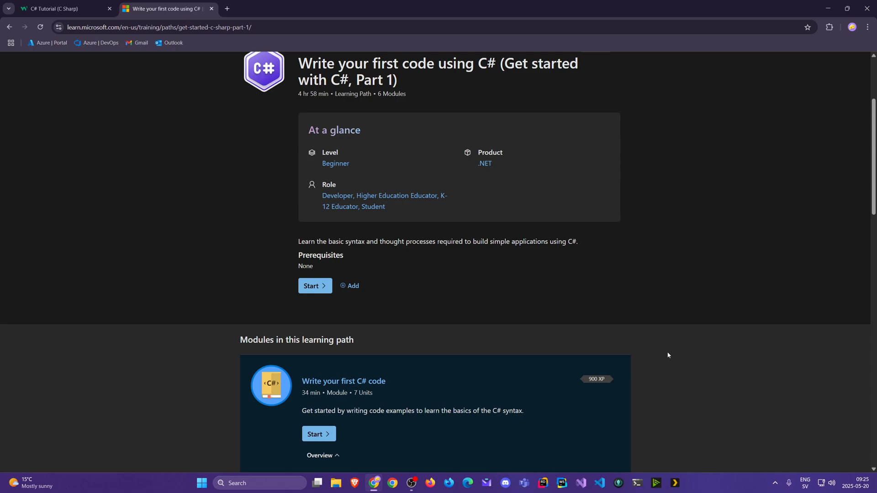
scroll(down, 3)
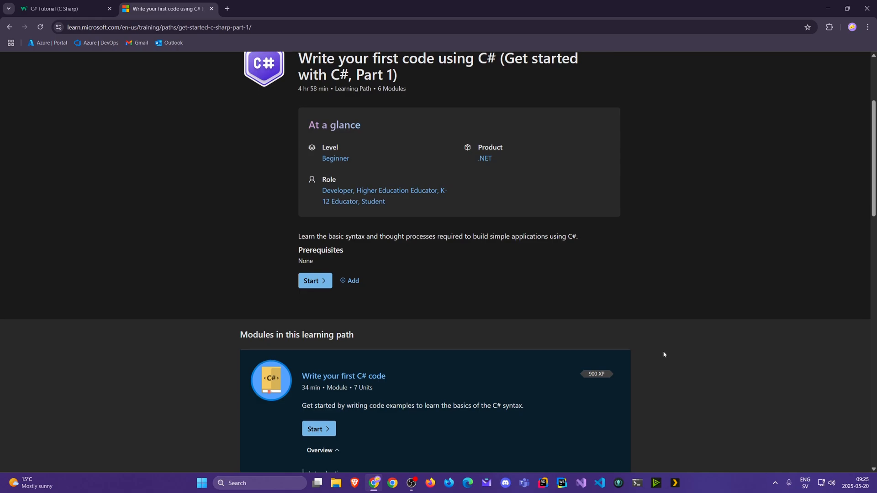
scroll(down, 3)
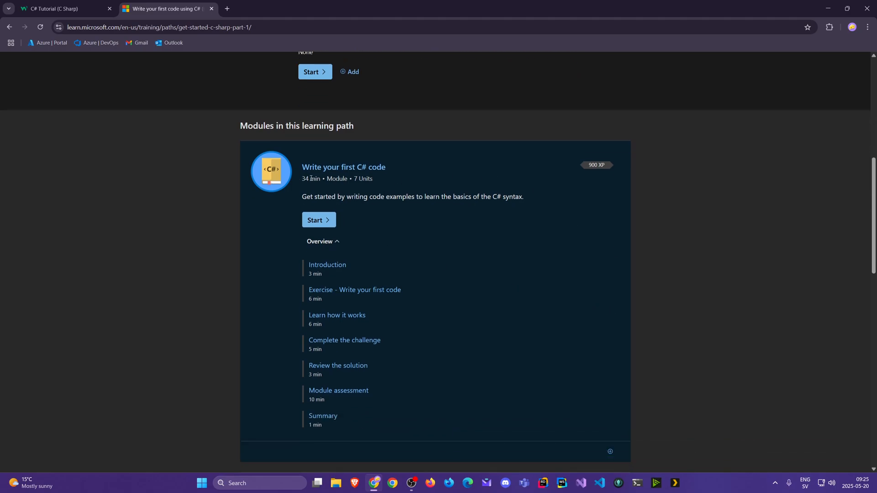
scroll(down, 3)
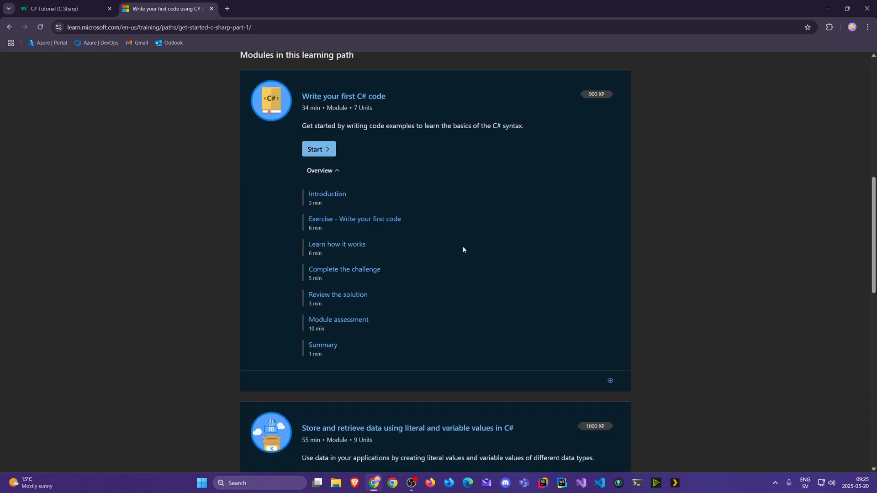
mouse_move(330, 243)
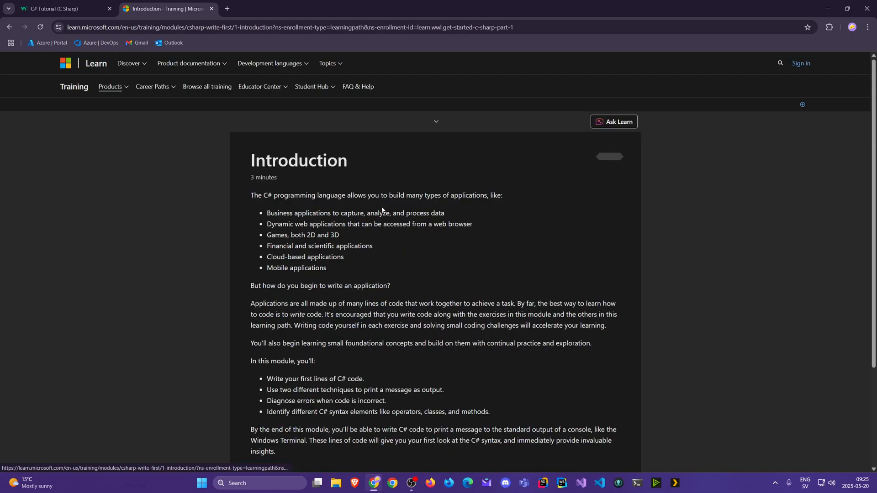
scroll(down, 3)
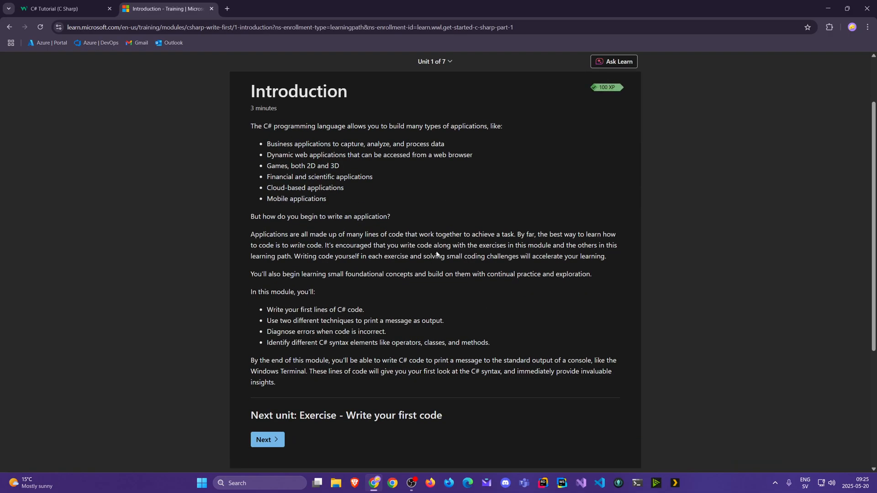
click(266, 439)
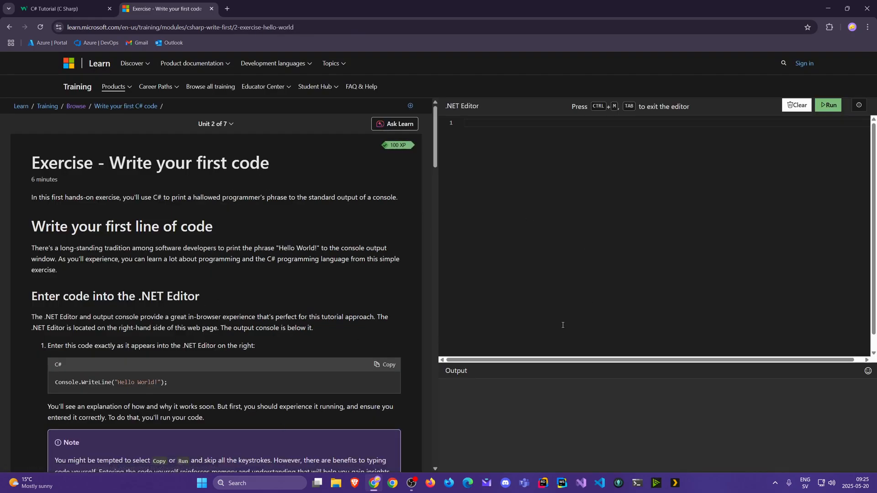
mouse_move(259, 354)
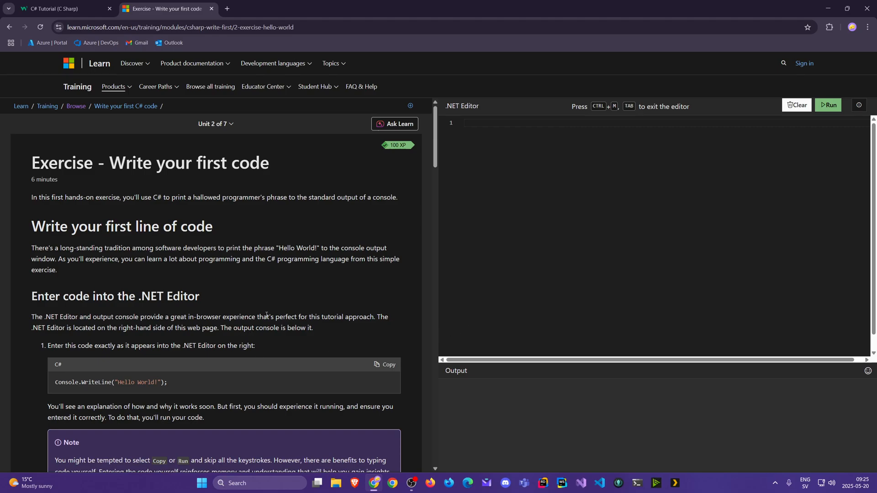
Step: Scroll through the Write your first code exercise down to its Update the message section
scroll(down, 3)
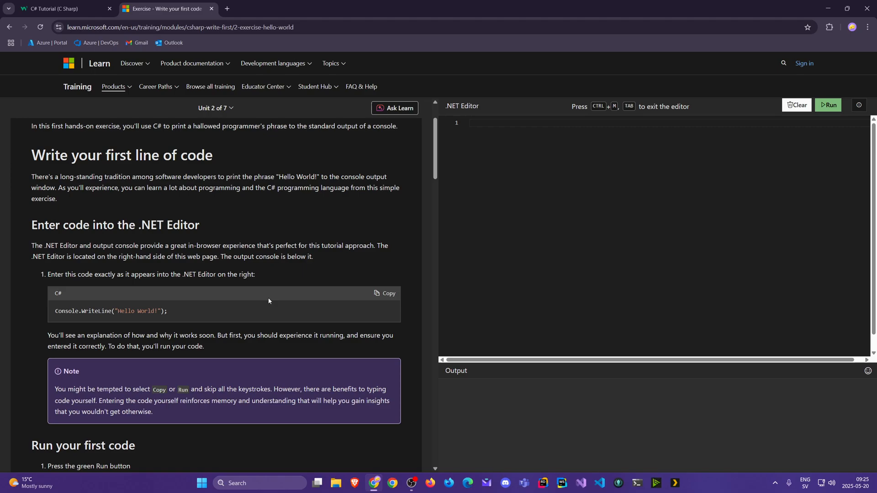
scroll(down, 3)
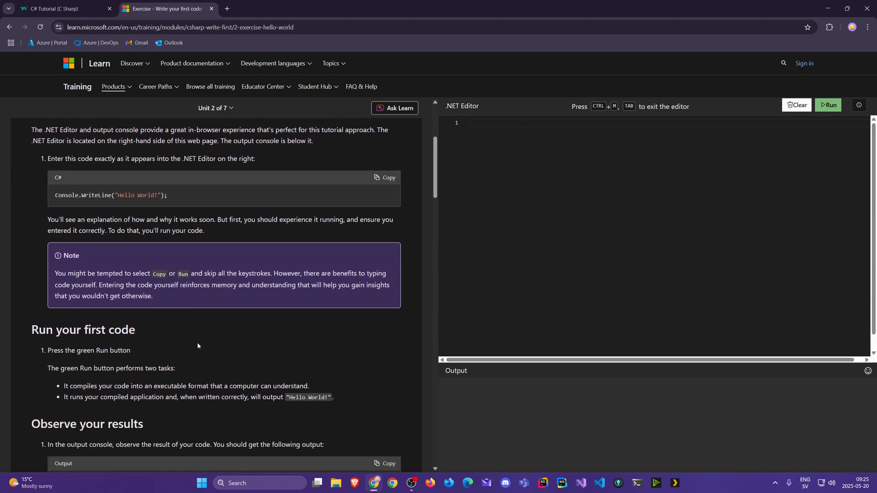
scroll(down, 3)
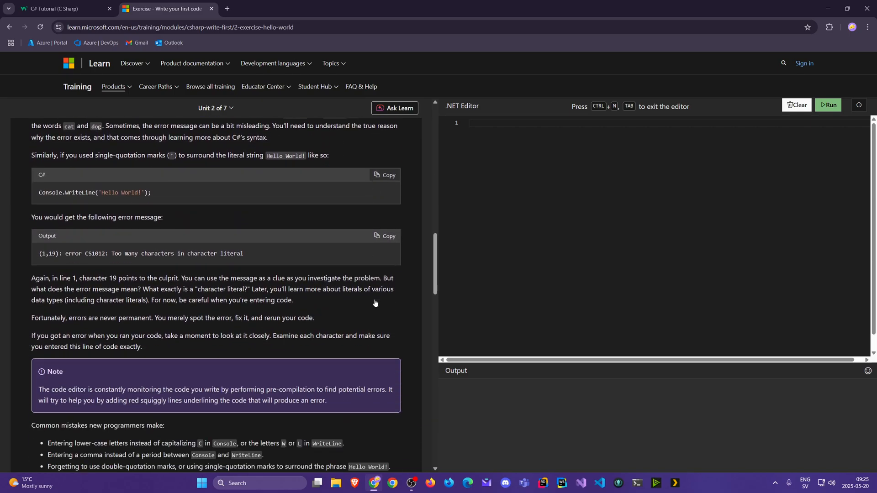
scroll(down, 3)
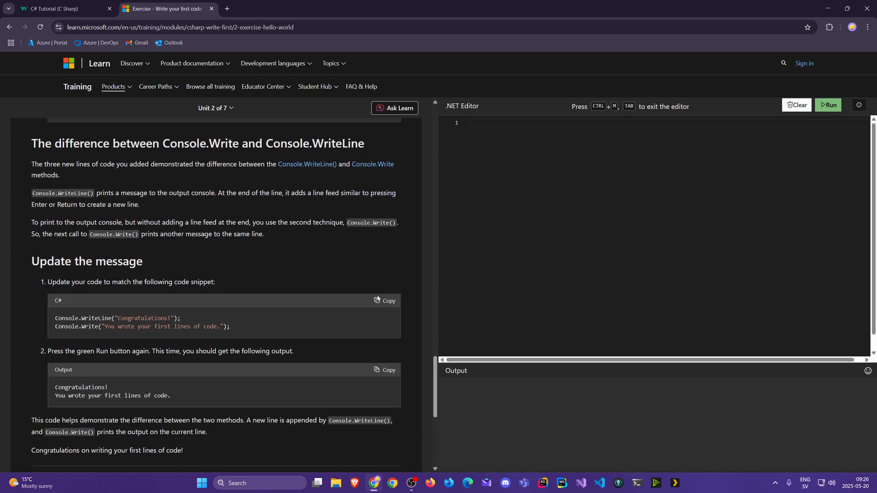
scroll(down, 3)
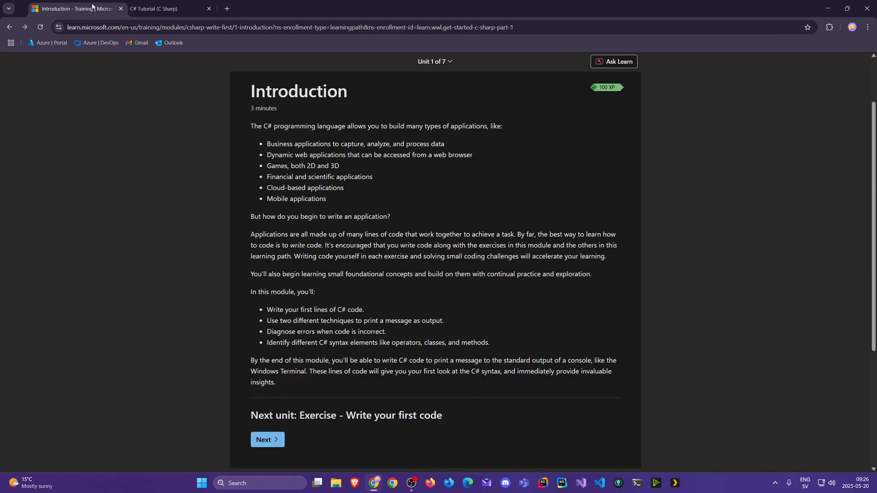
Step: Snap the browser showing the Introduction unit to the left half of the screen
click(847, 8)
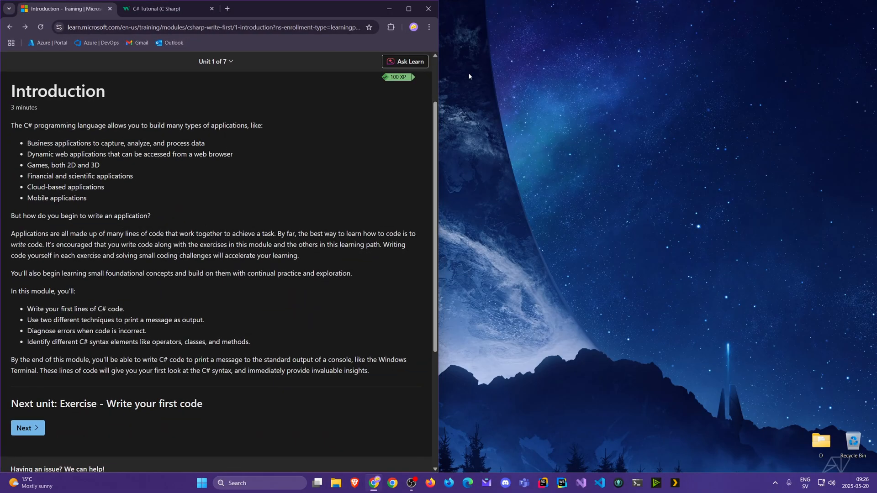
mouse_move(481, 80)
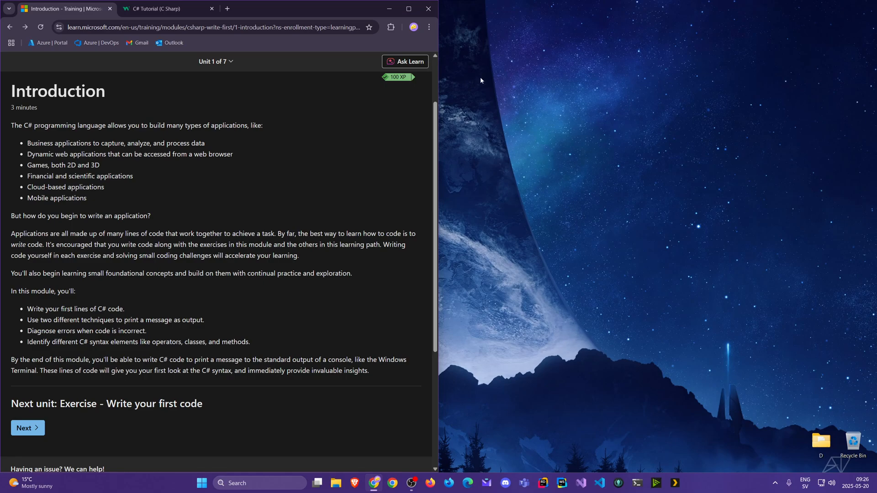
mouse_move(454, 70)
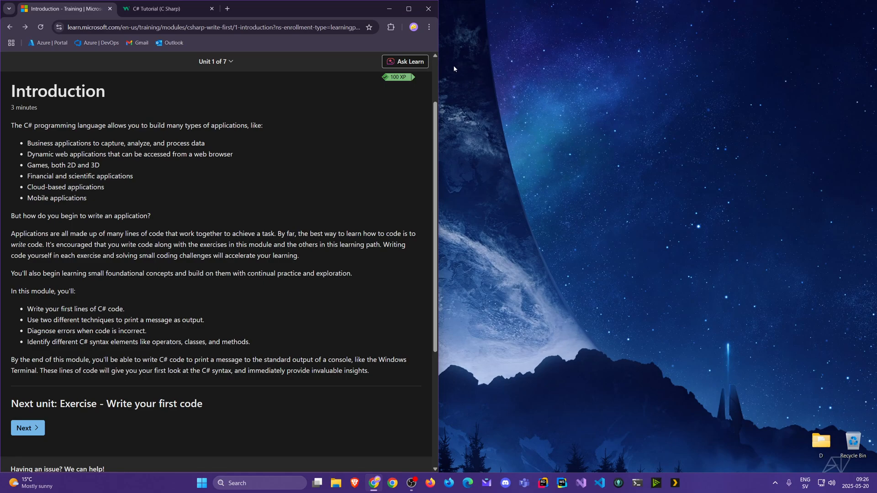